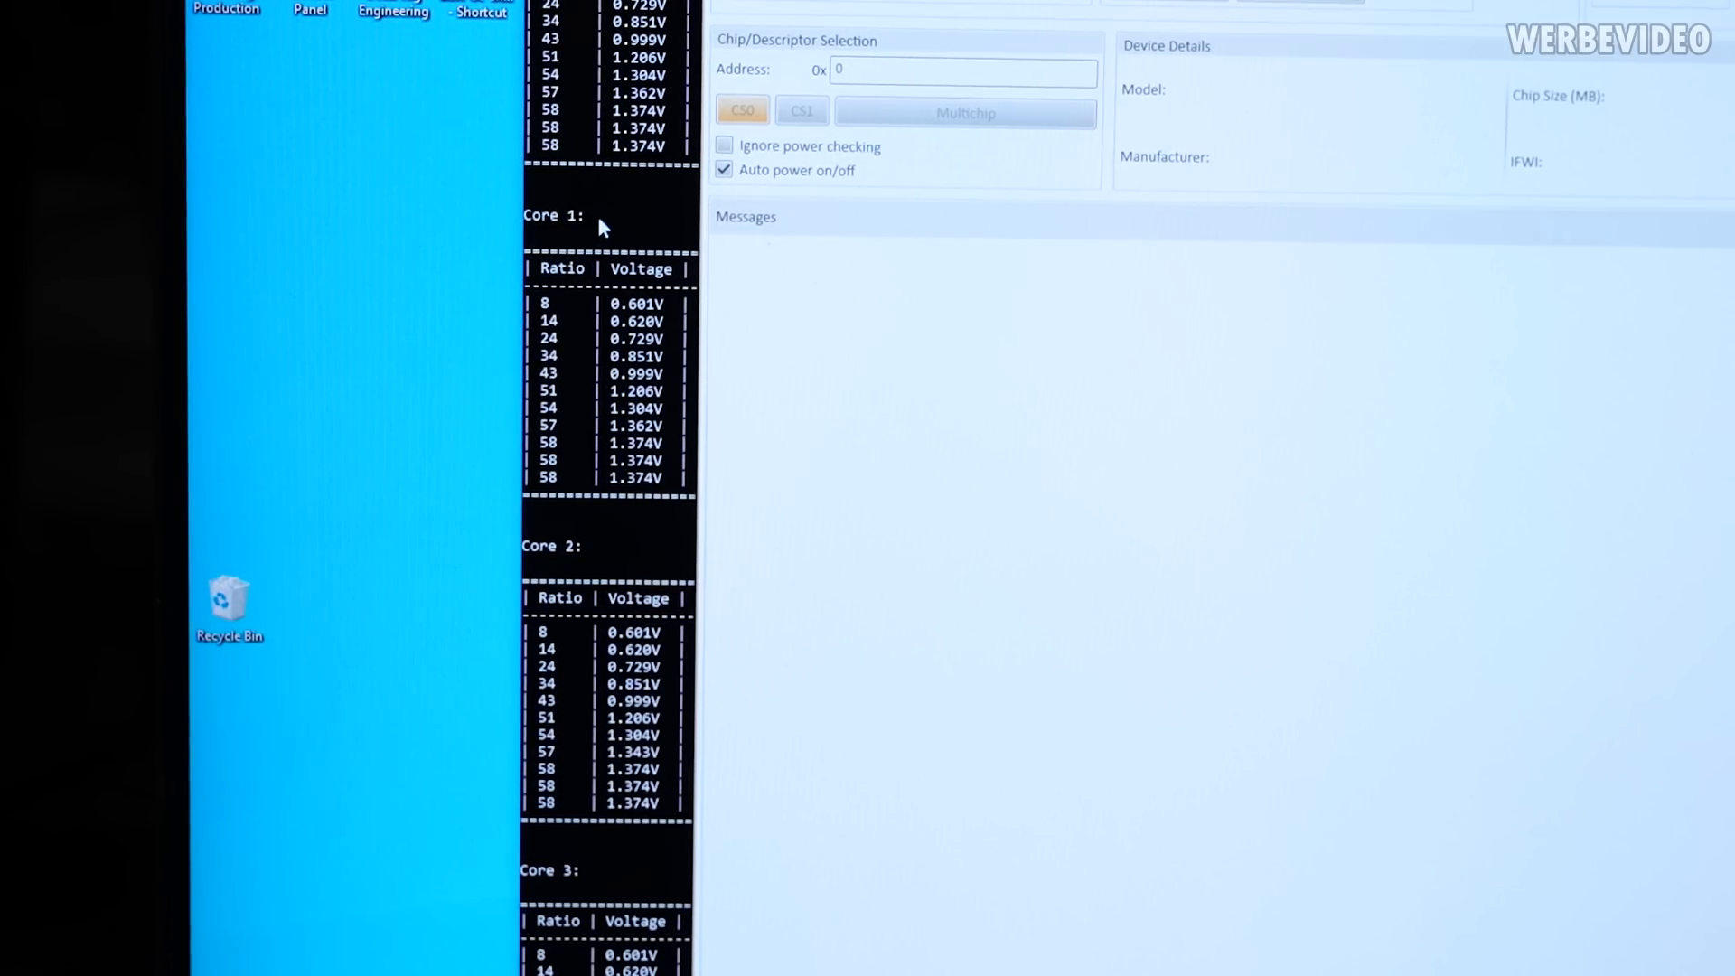
mouse_move(719, 392)
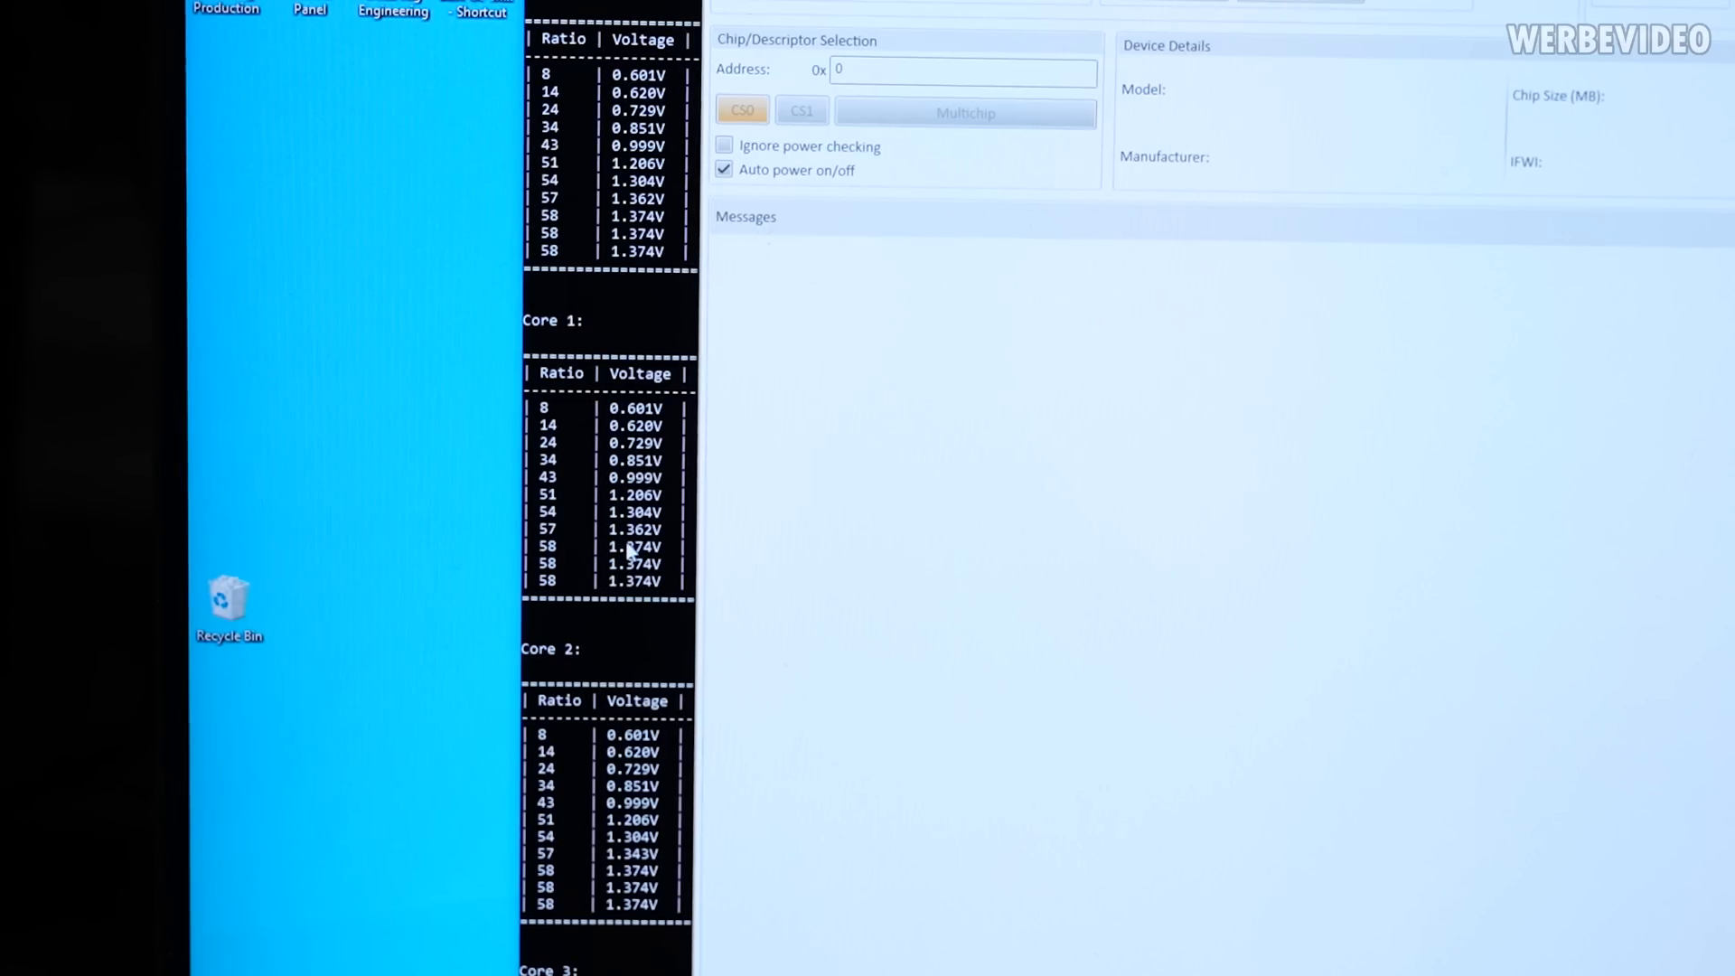
mouse_move(658, 544)
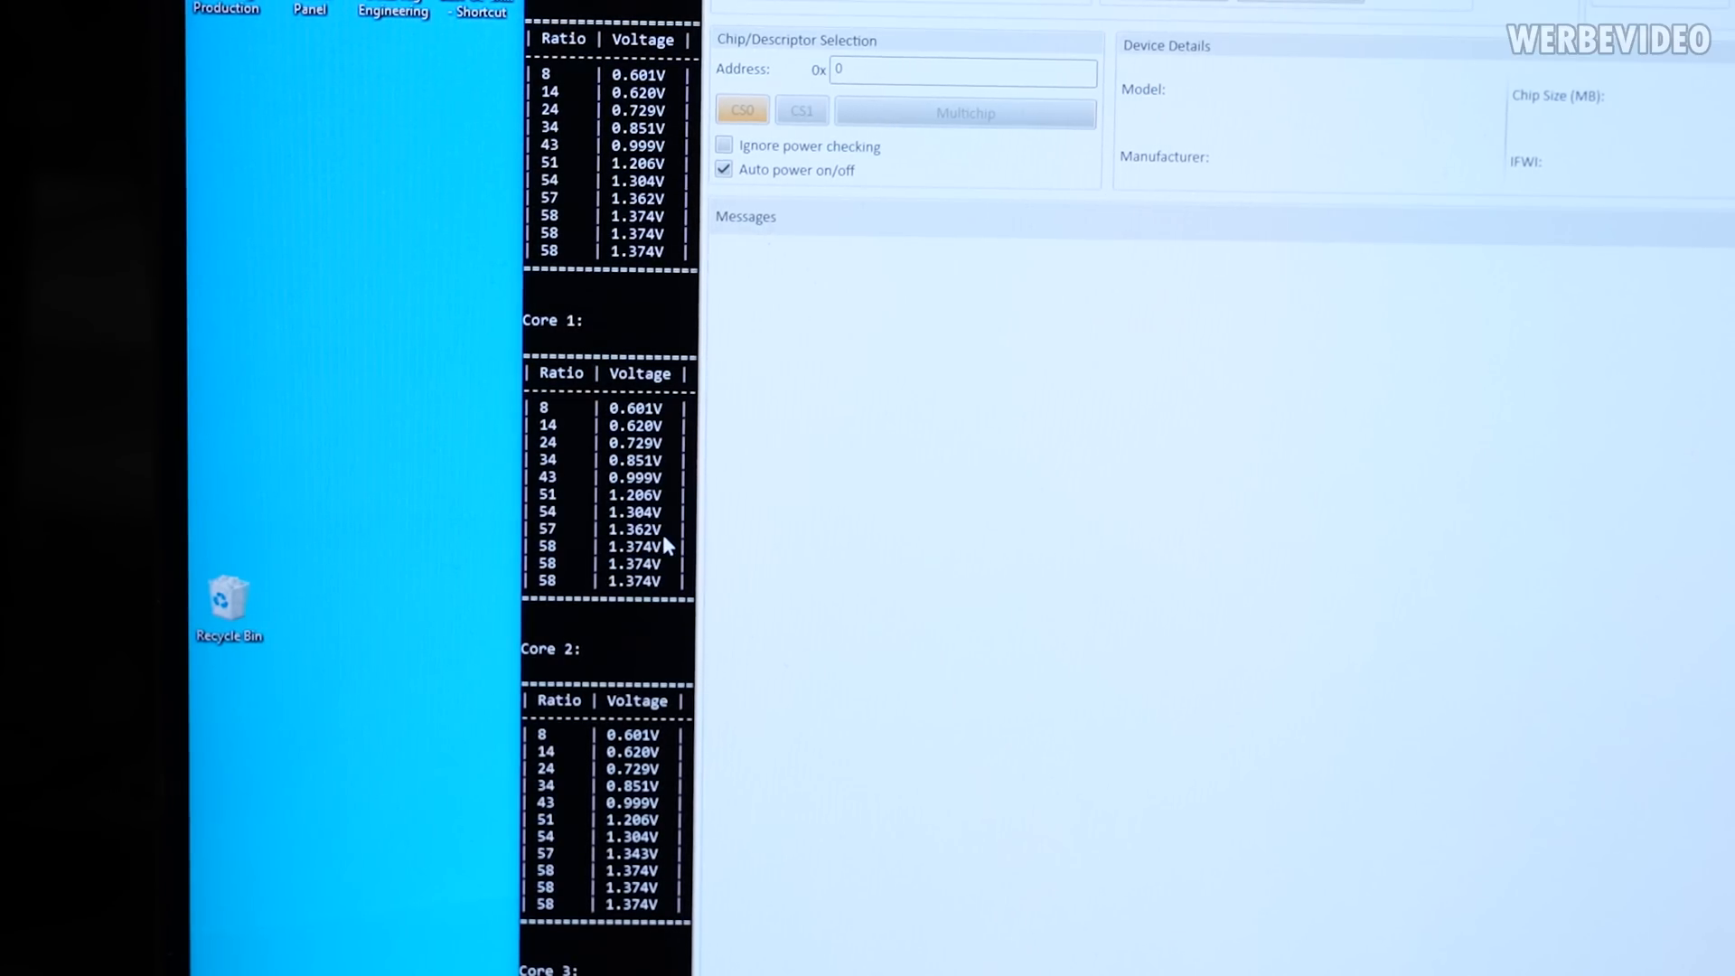
Apply core ratio 57 to P-cores 0, 1, 6 and 7, leaving the turbo ratio limits at 58, 58, then 56
scroll(down, 3)
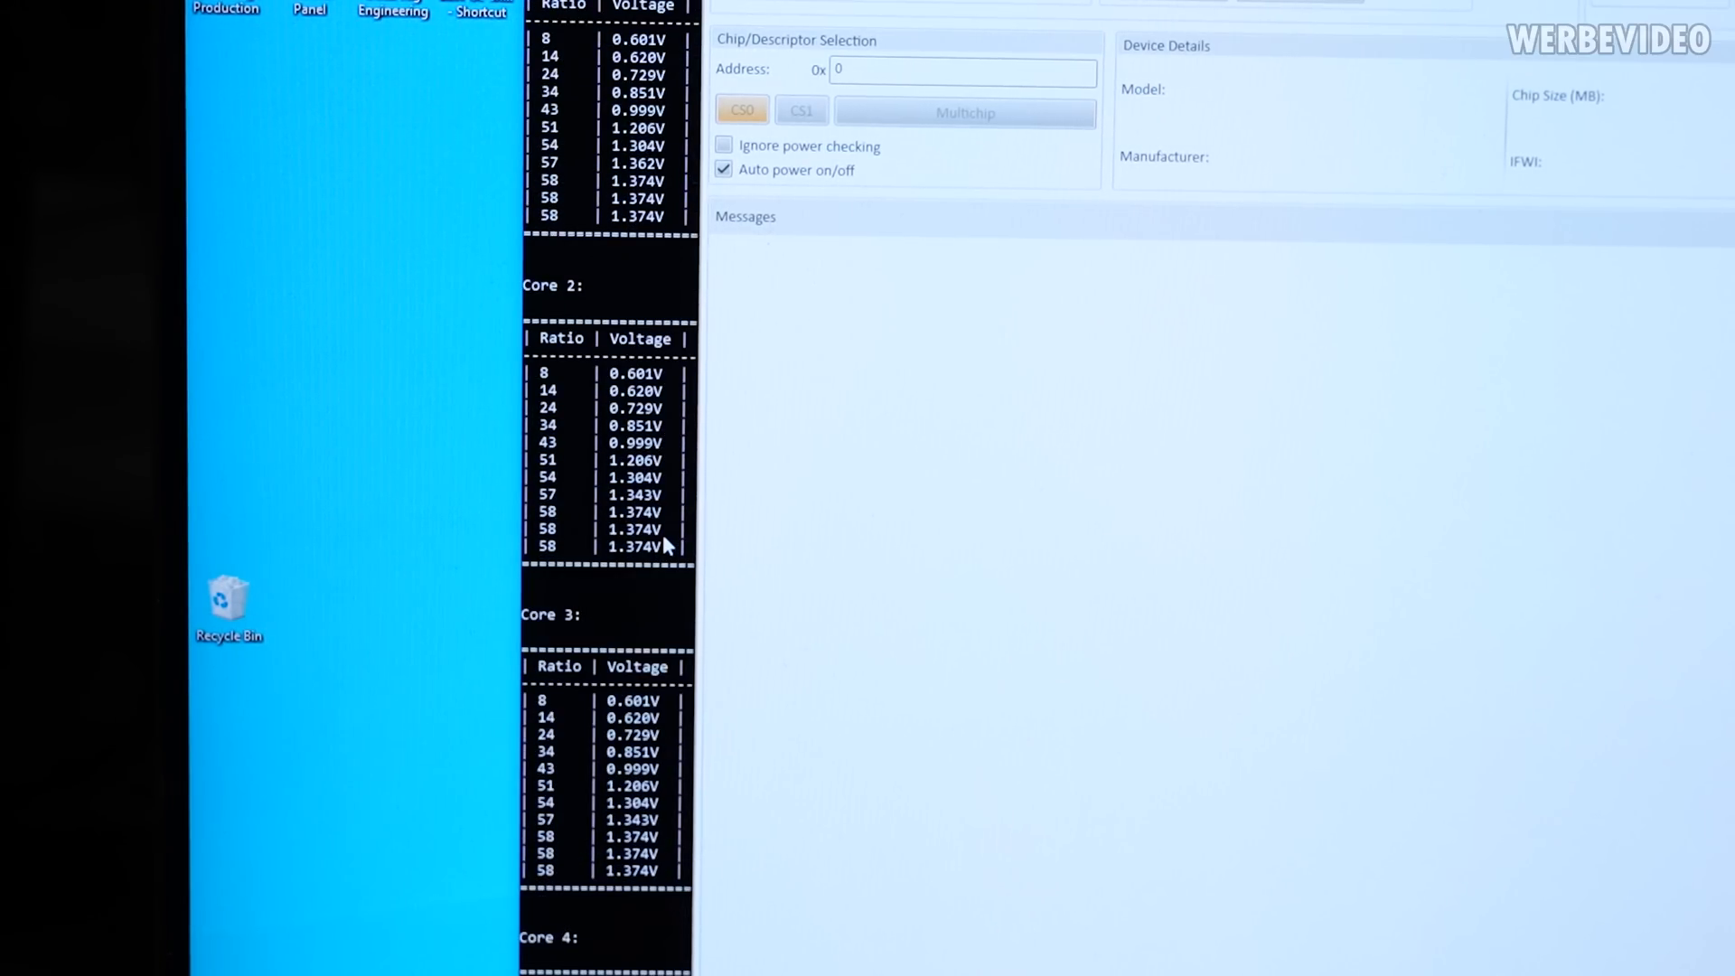
scroll(down, 3)
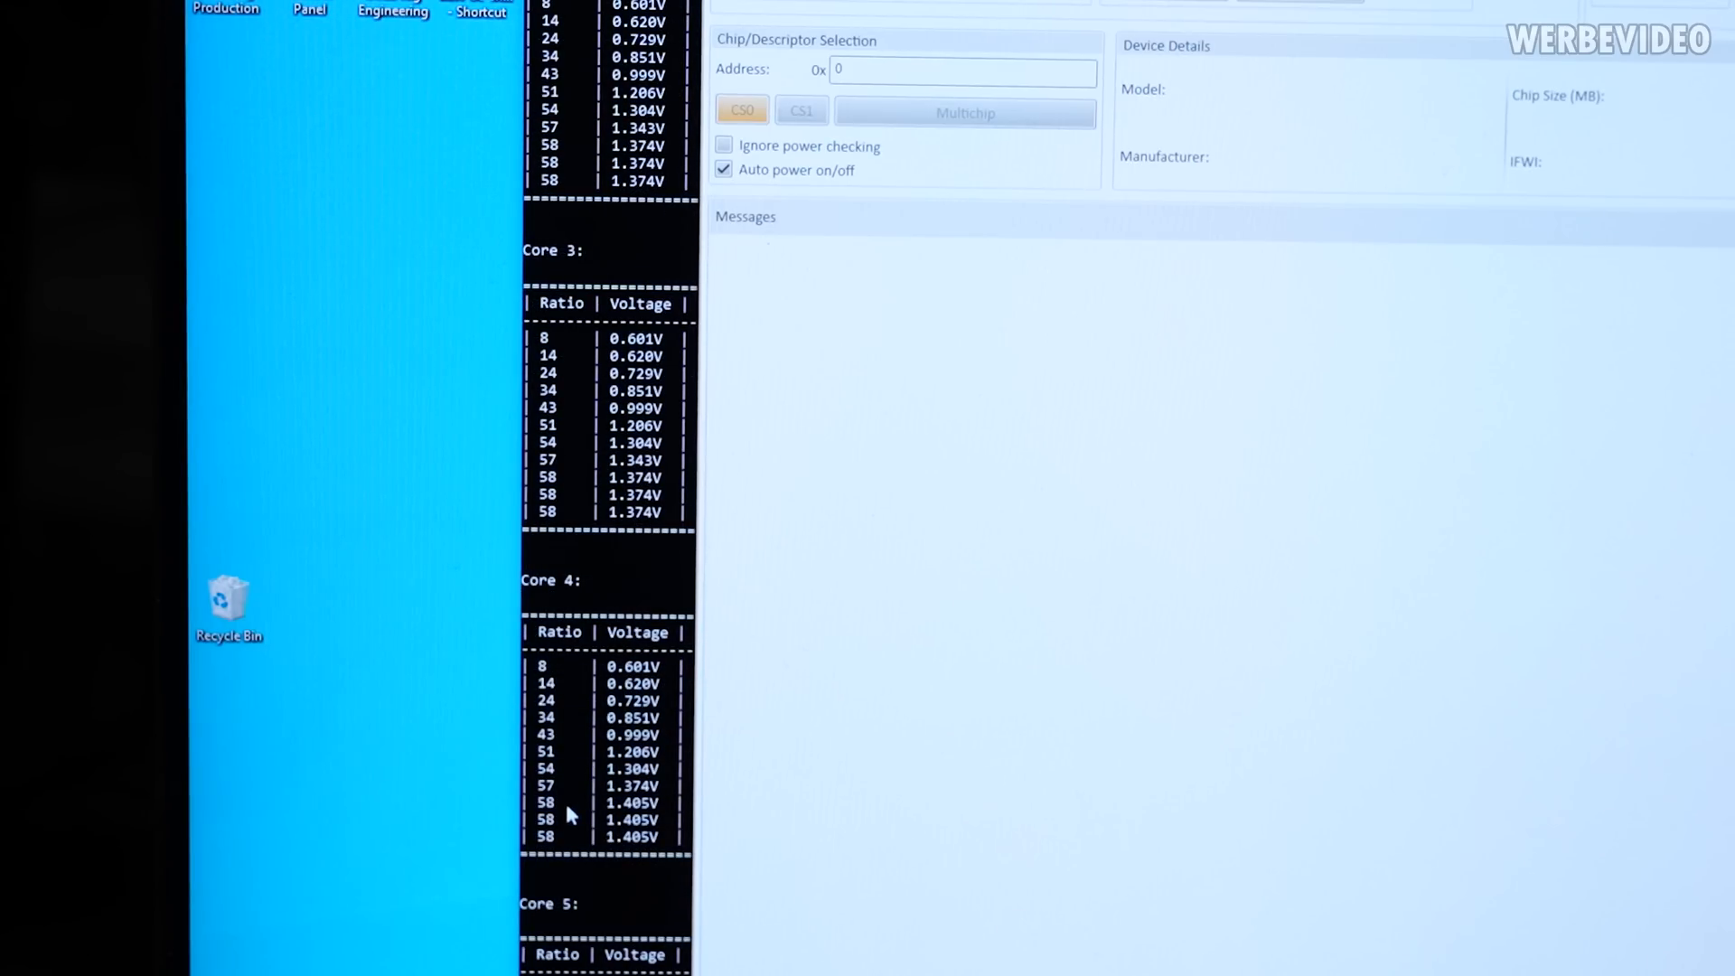
mouse_move(584, 803)
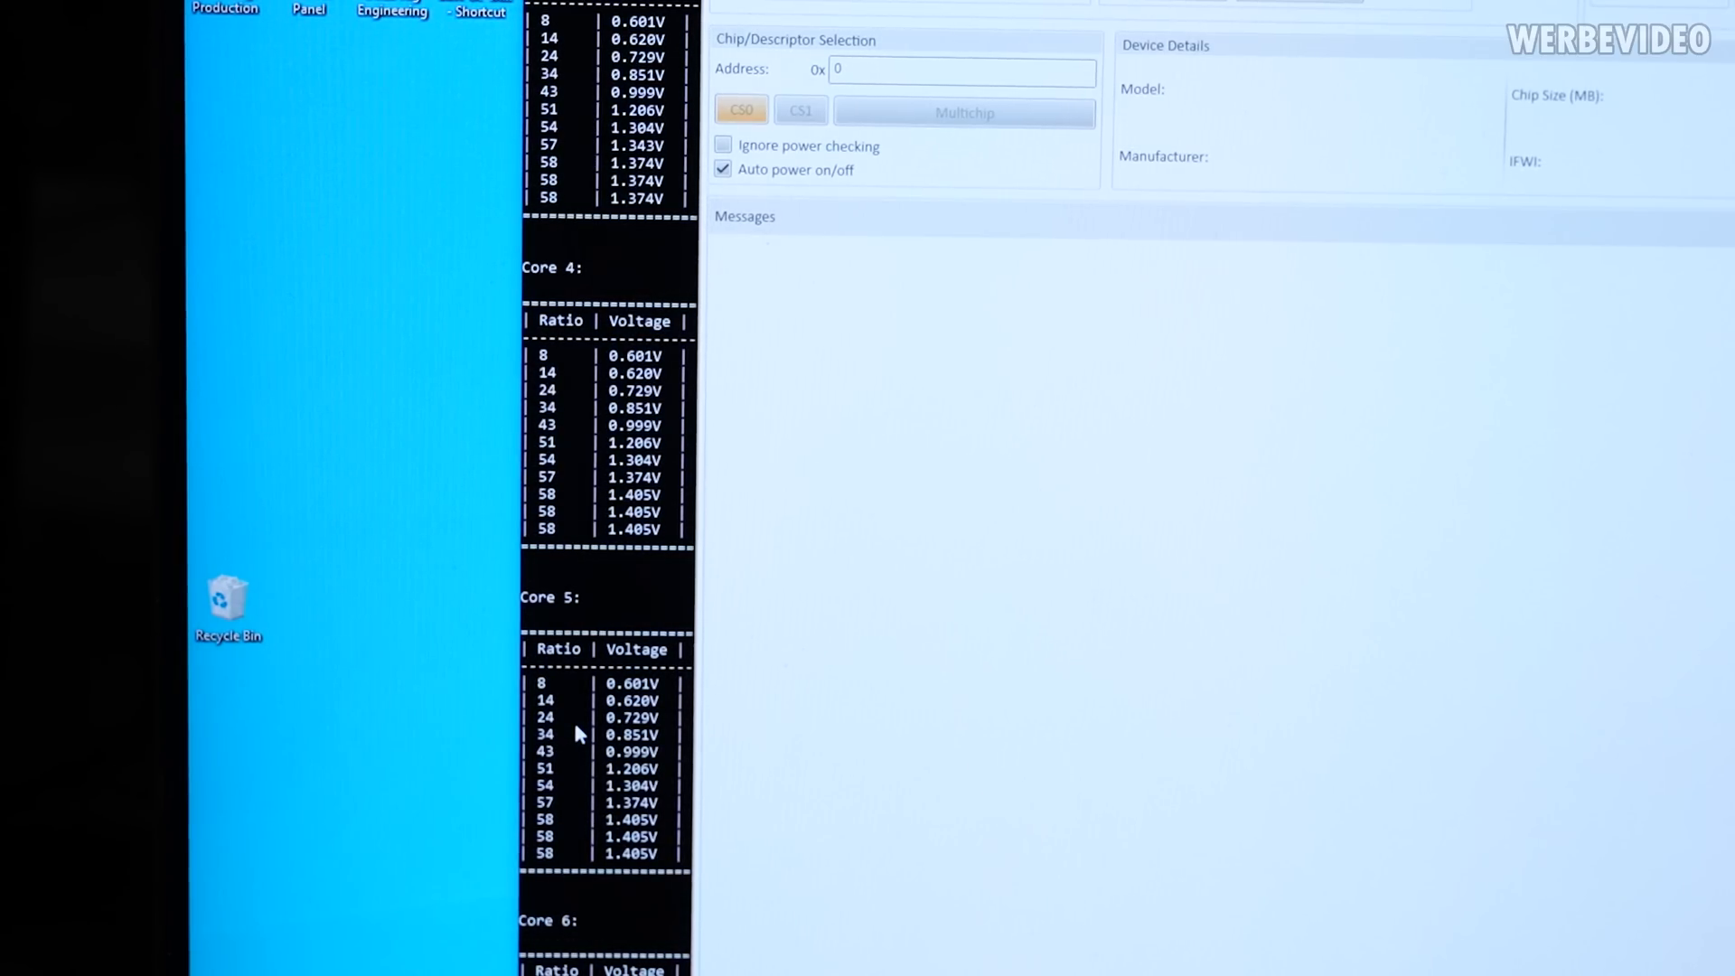
scroll(down, 3)
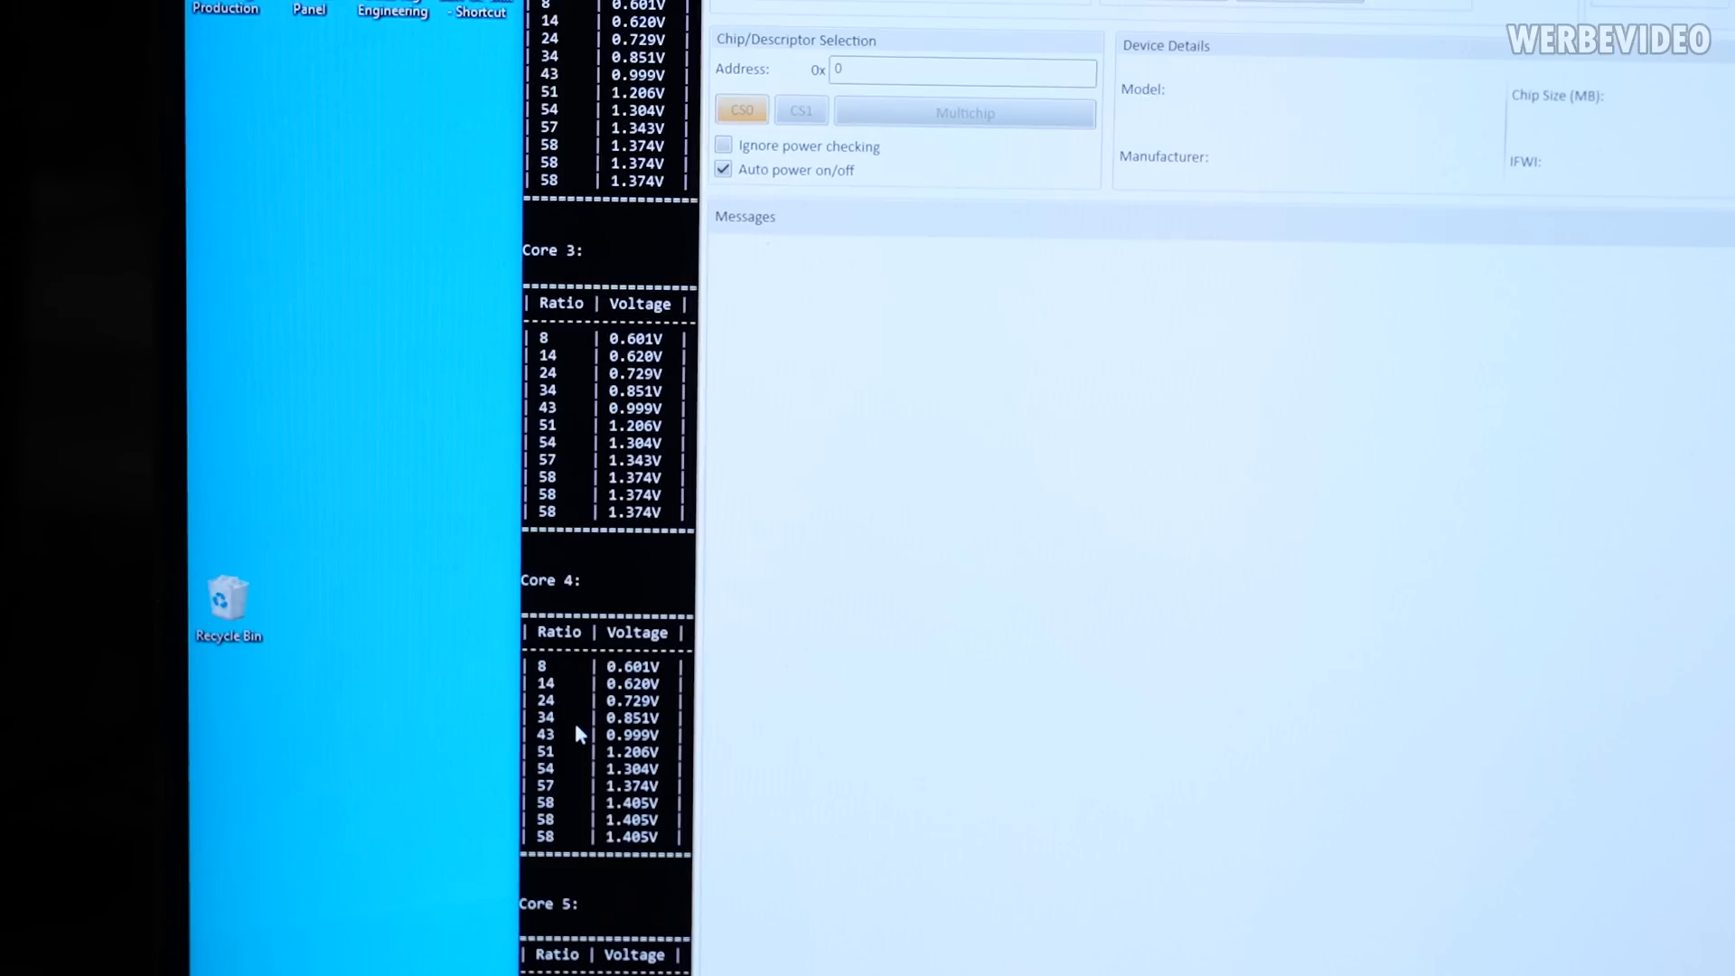
scroll(down, 3)
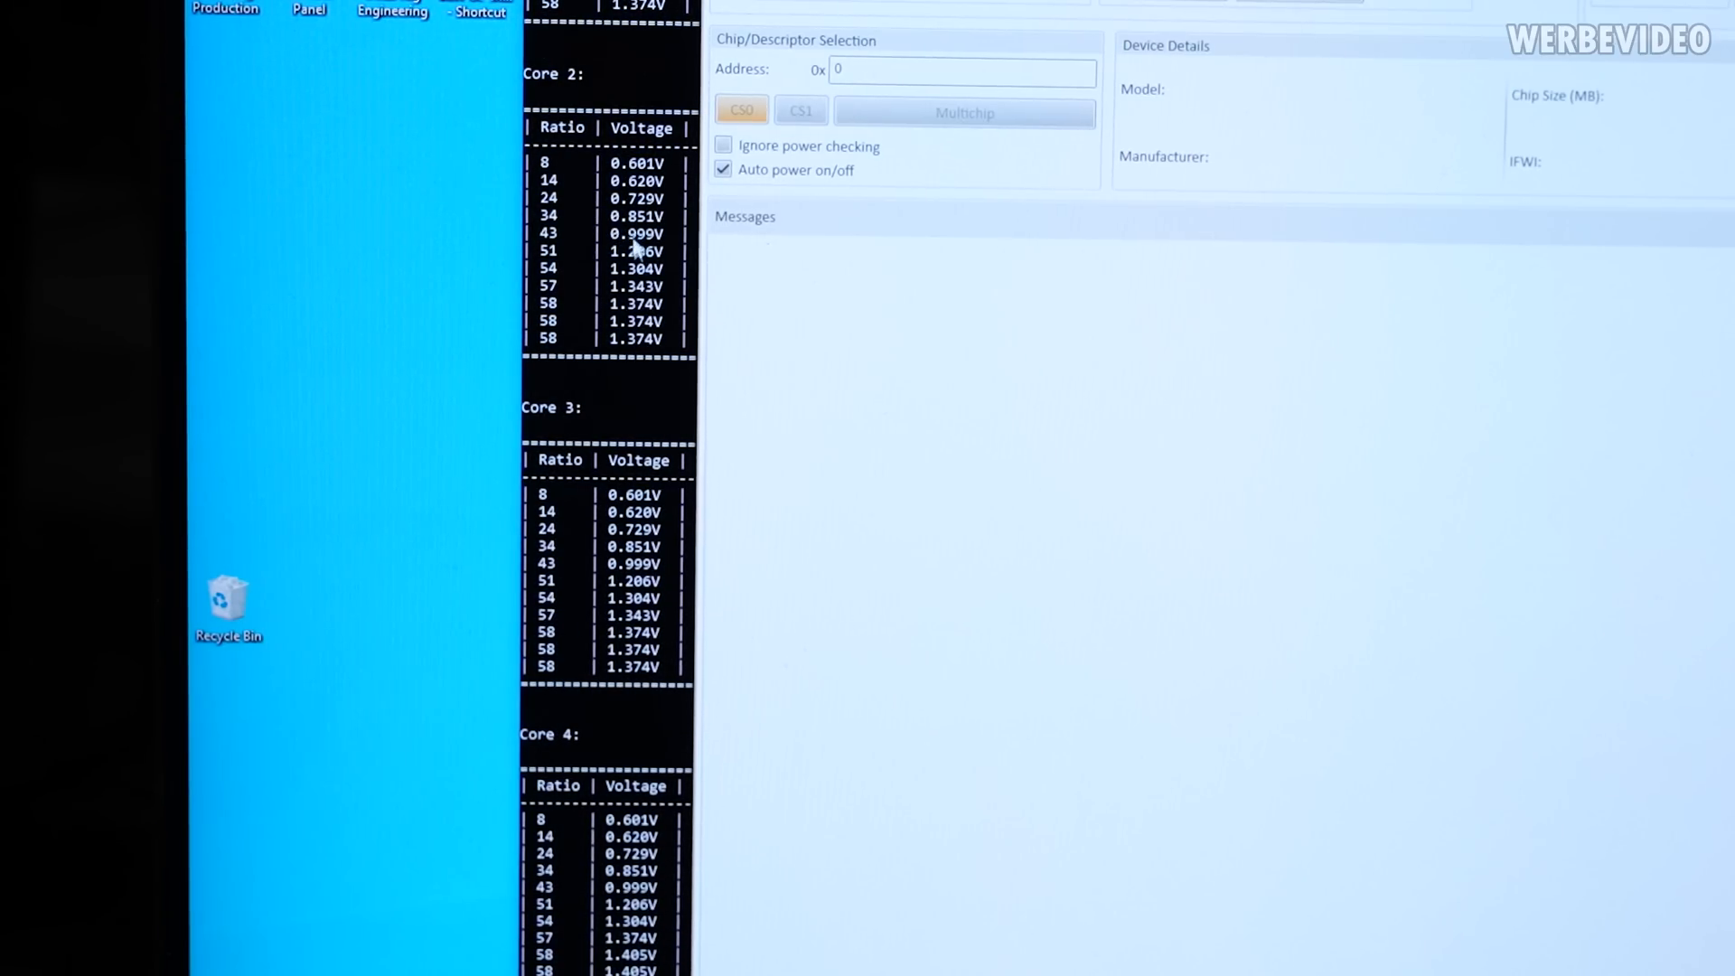
scroll(down, 3)
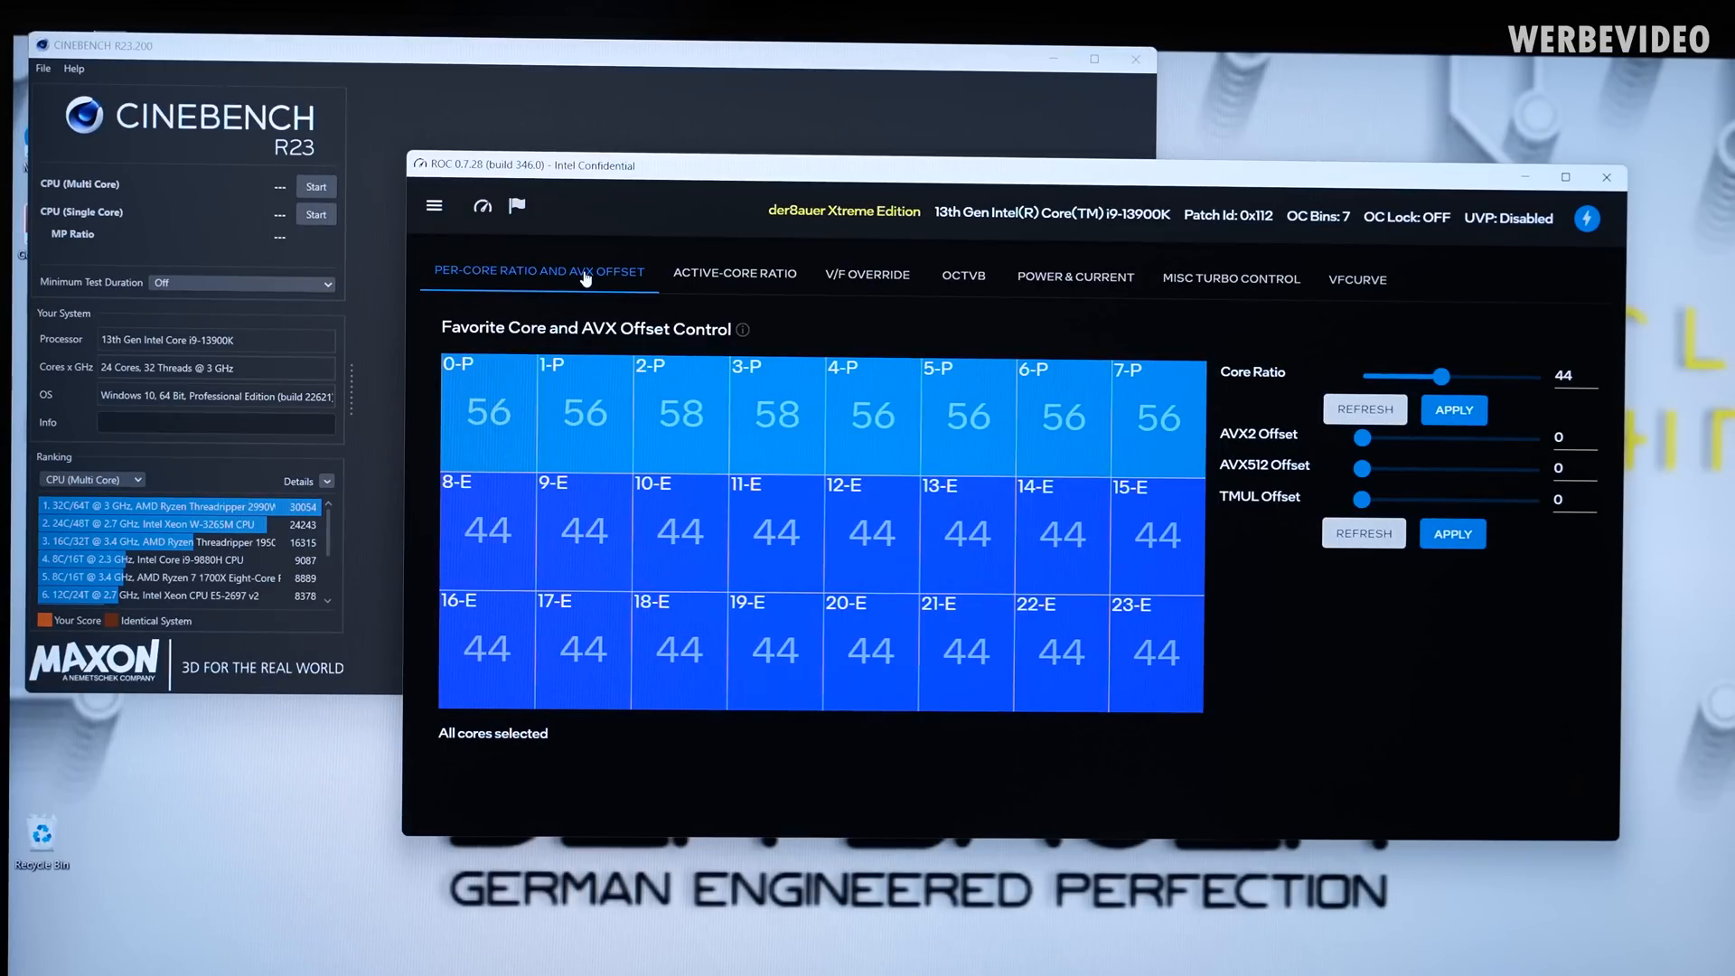
mouse_move(427, 638)
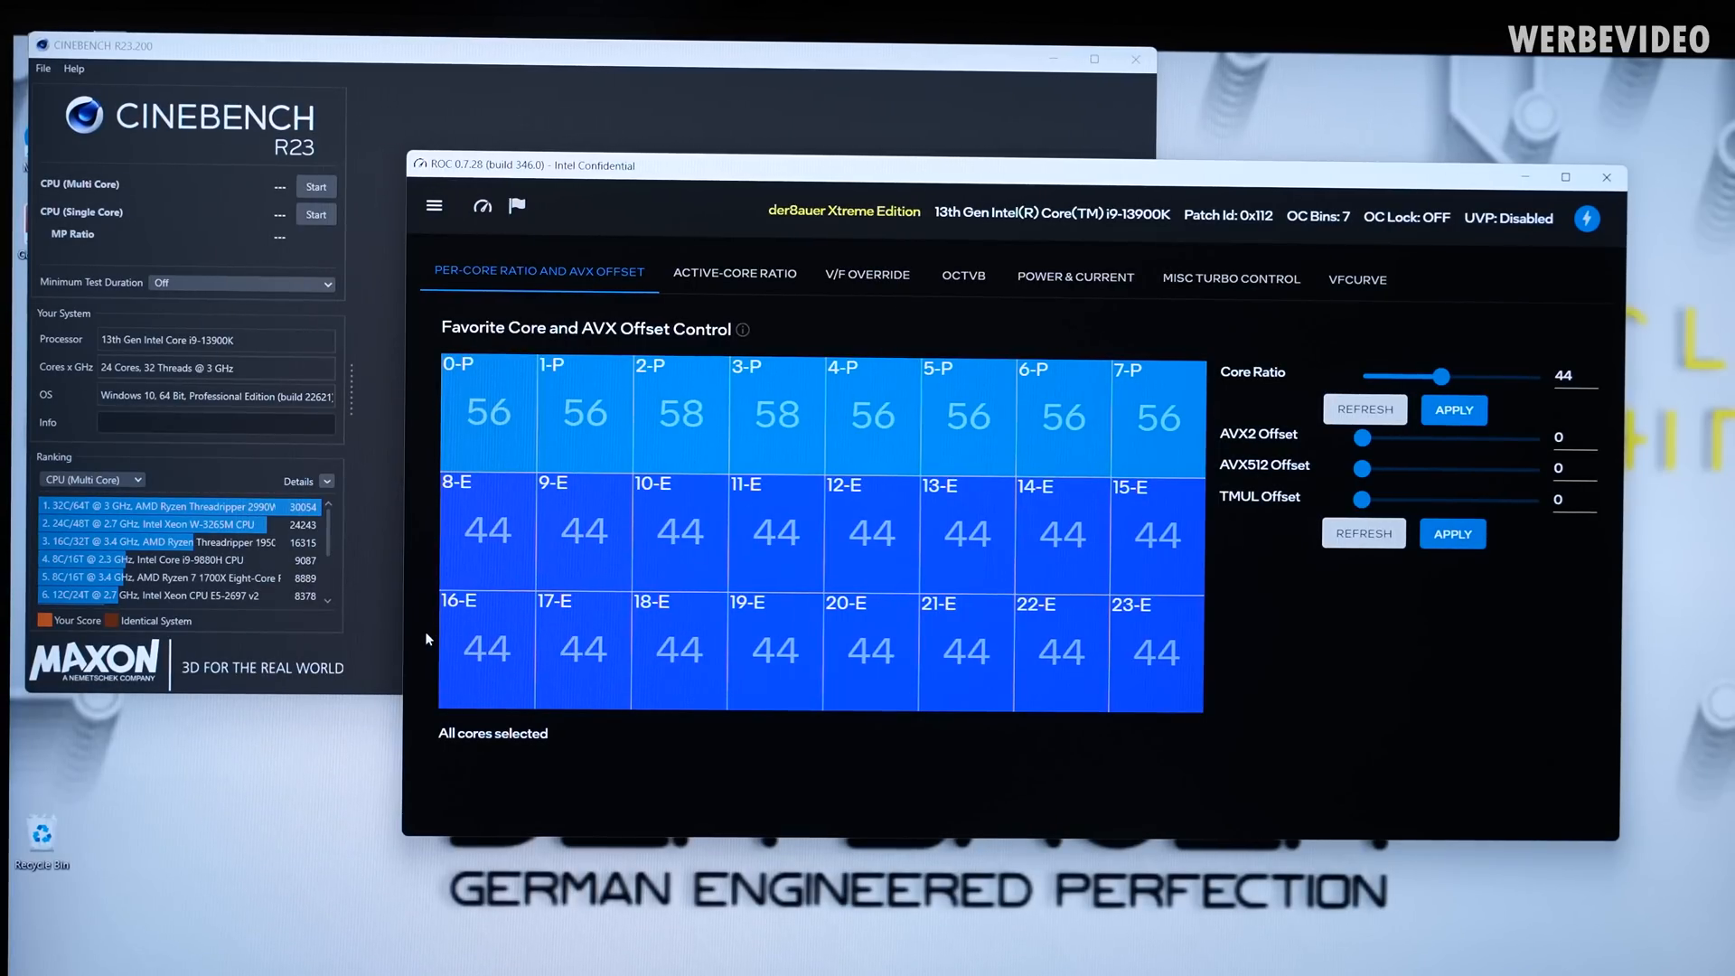
mouse_move(580, 309)
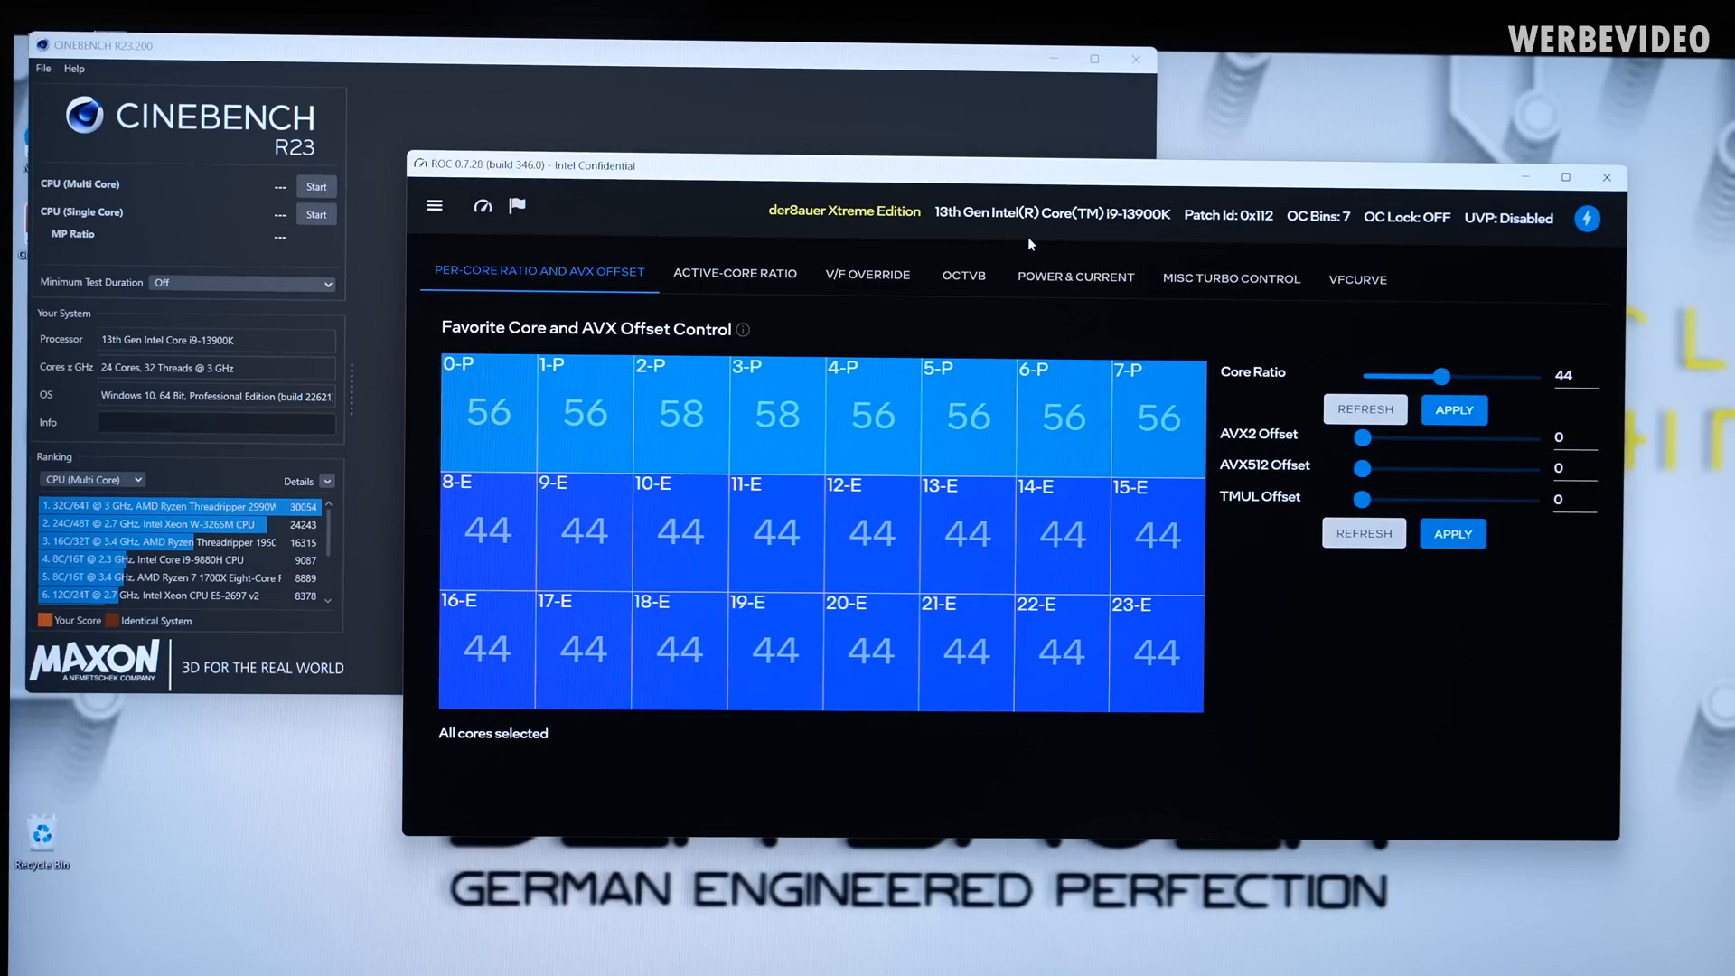
mouse_move(1052, 321)
text(57)
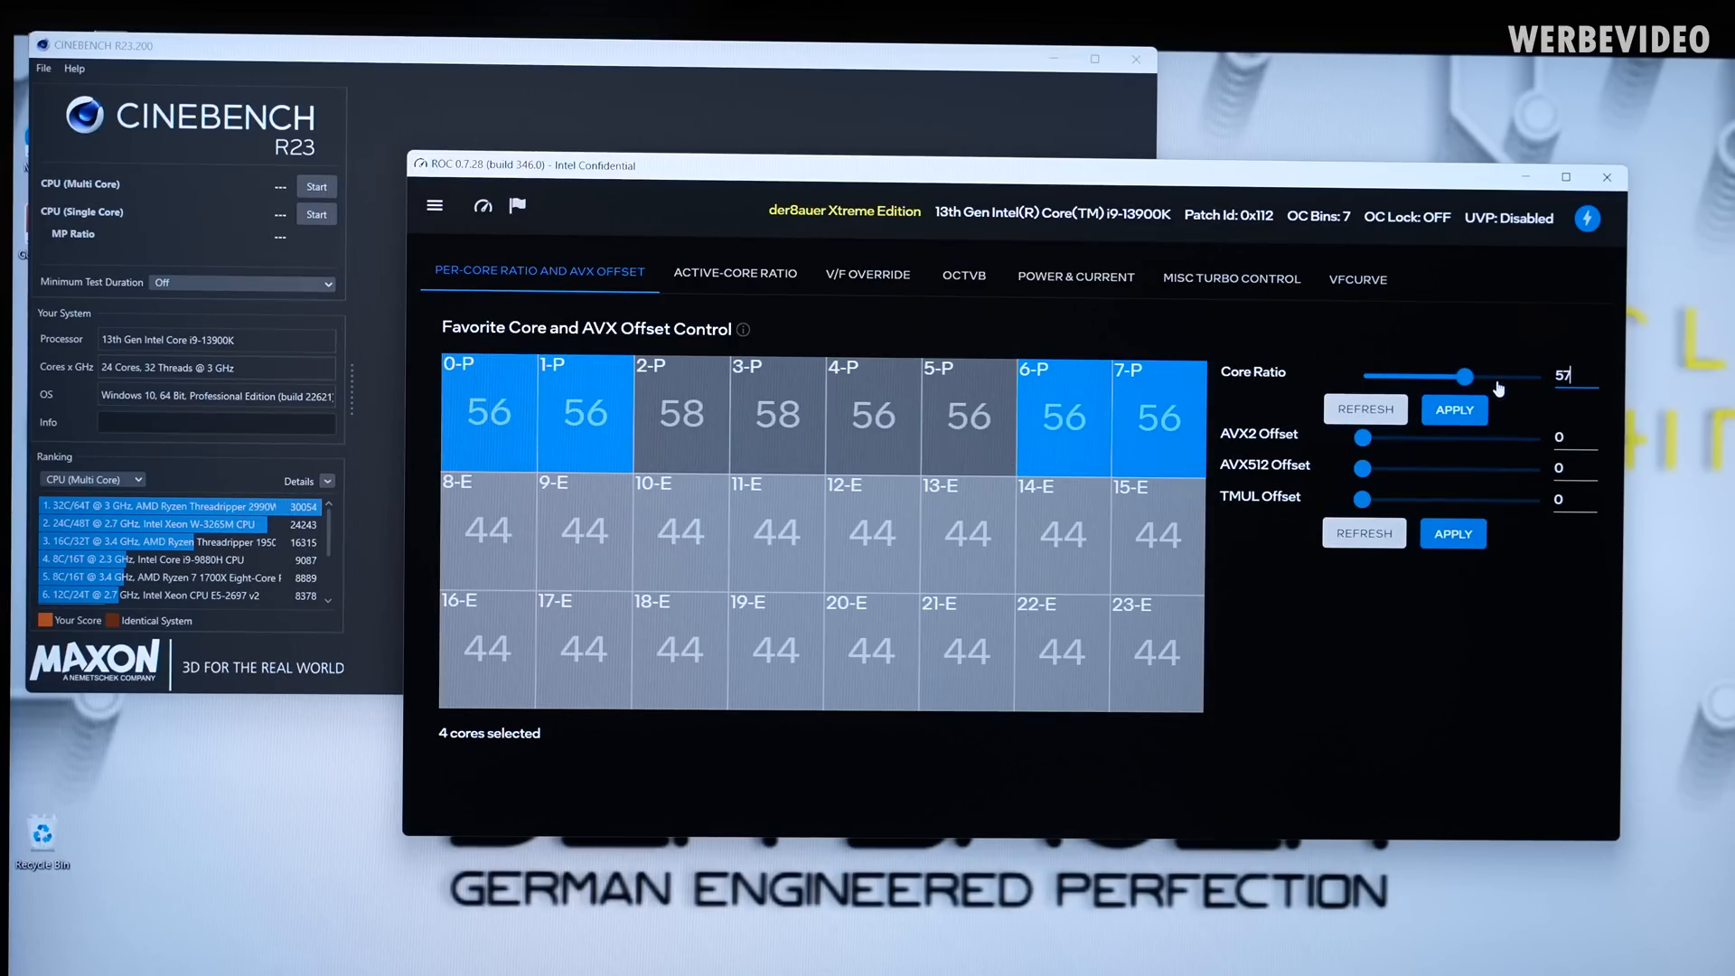
click(1451, 409)
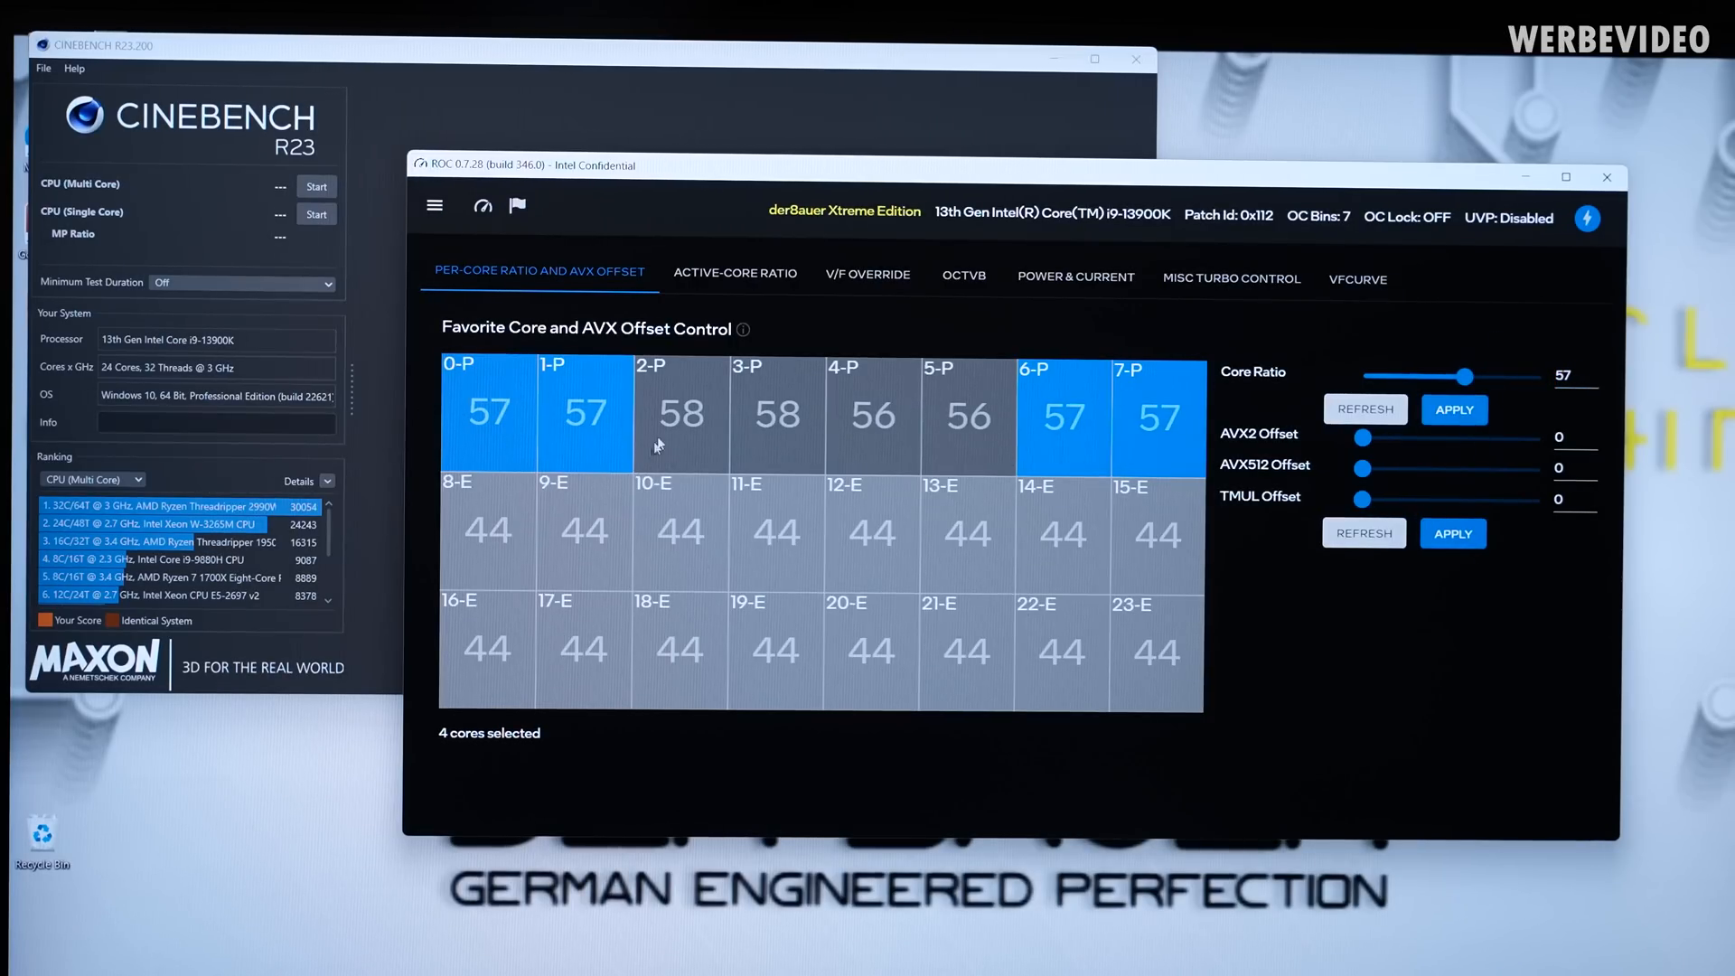
click(734, 273)
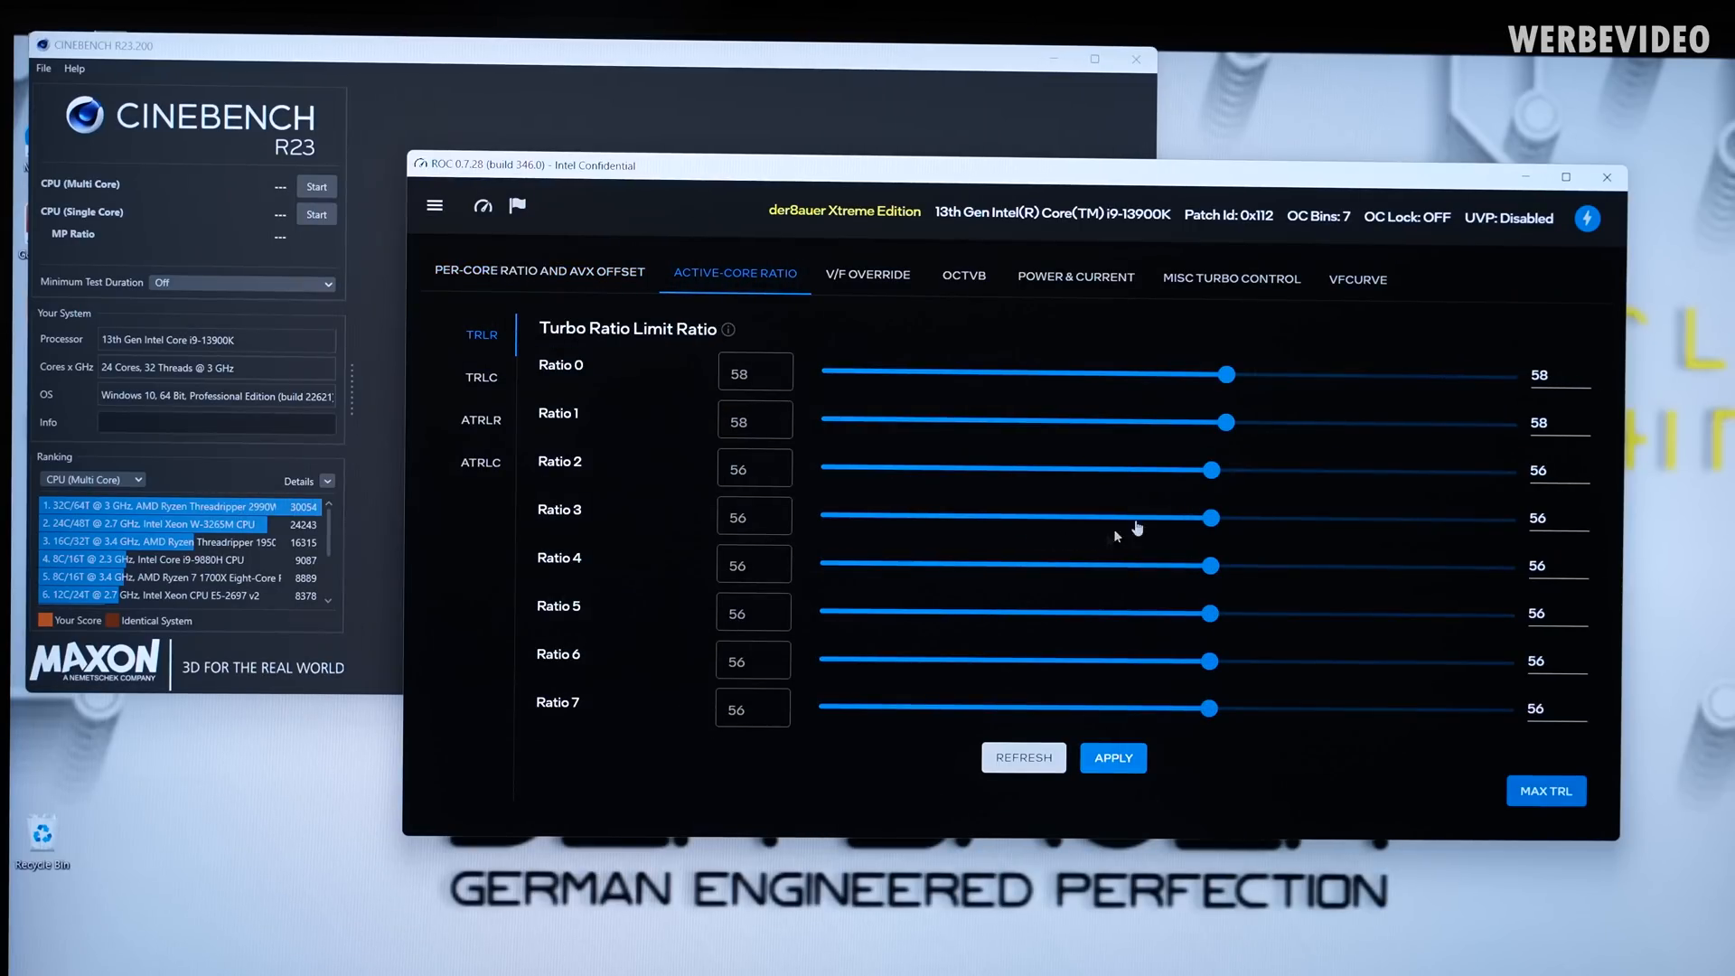
mouse_move(849, 293)
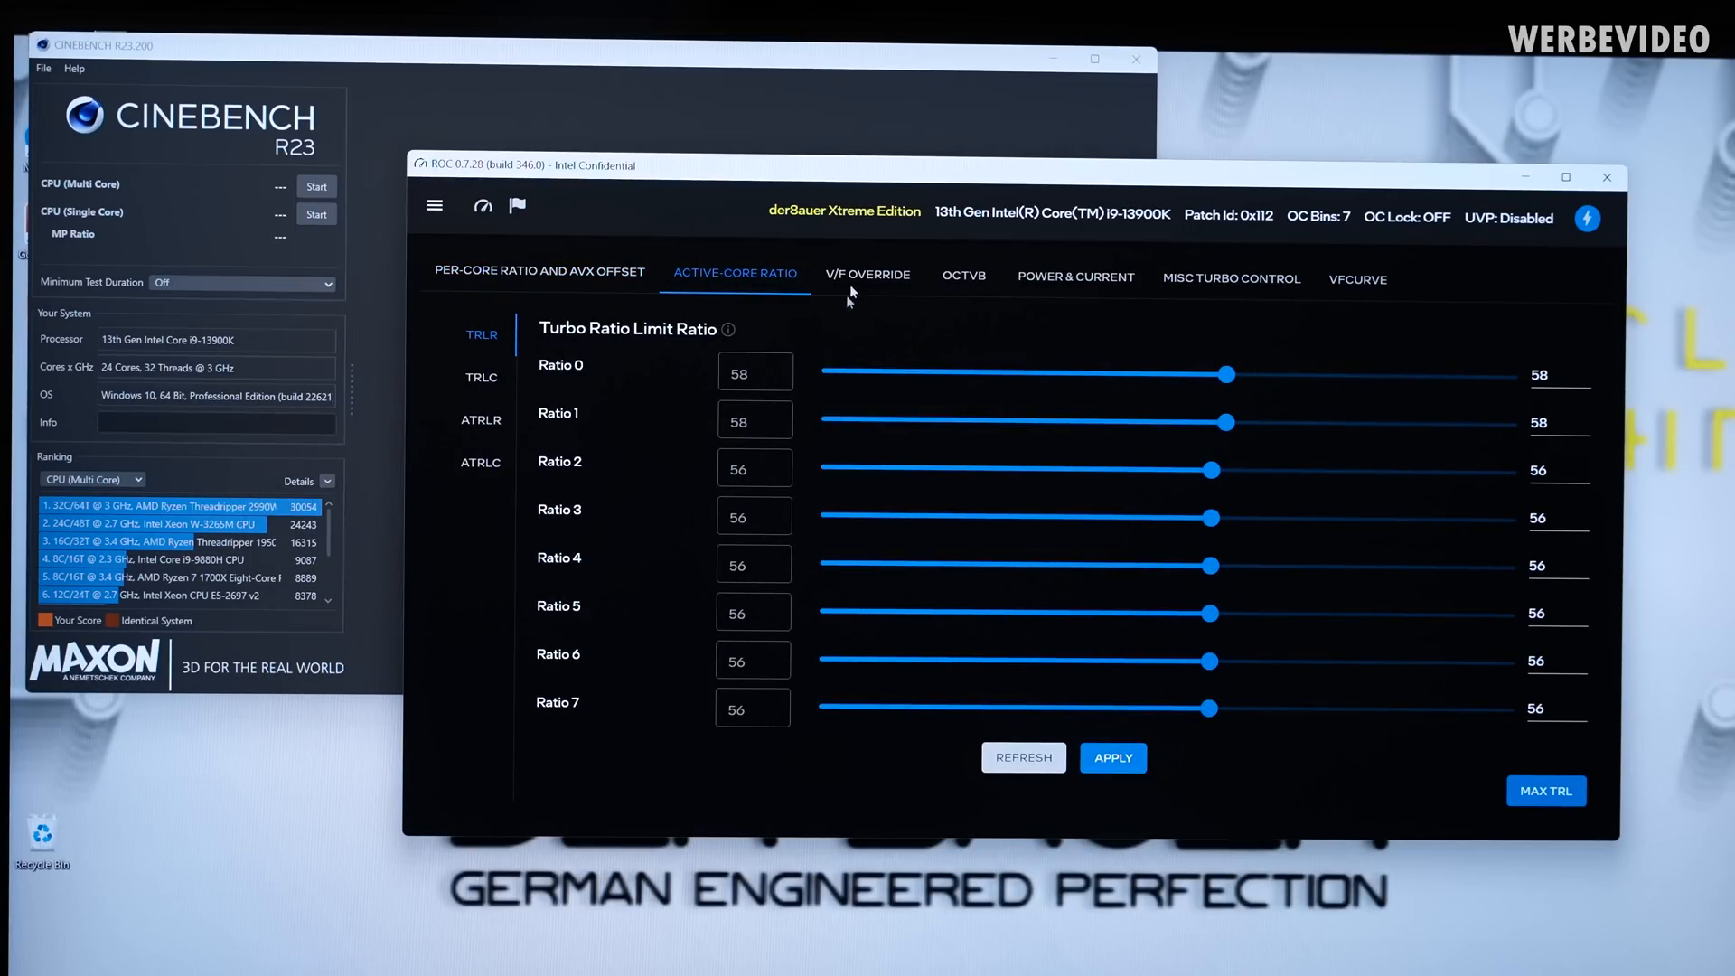
Apply a V/F override of OC ratio 59 with a fixed 1.48 V target to every core
click(868, 278)
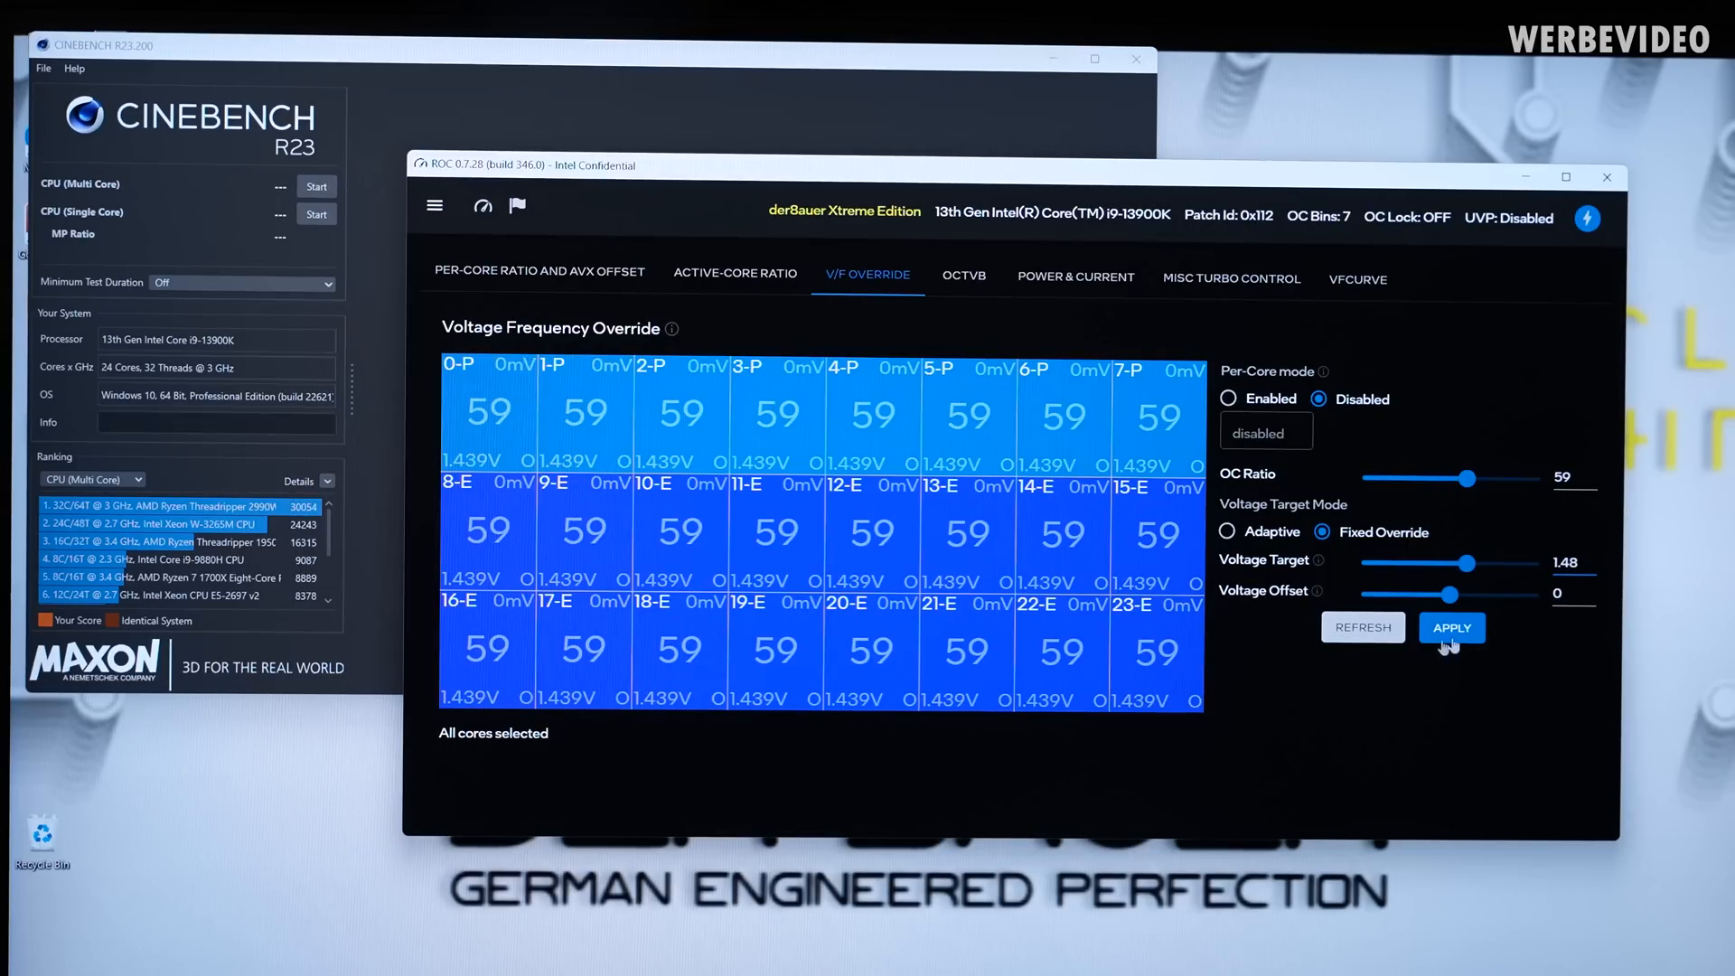
click(1451, 627)
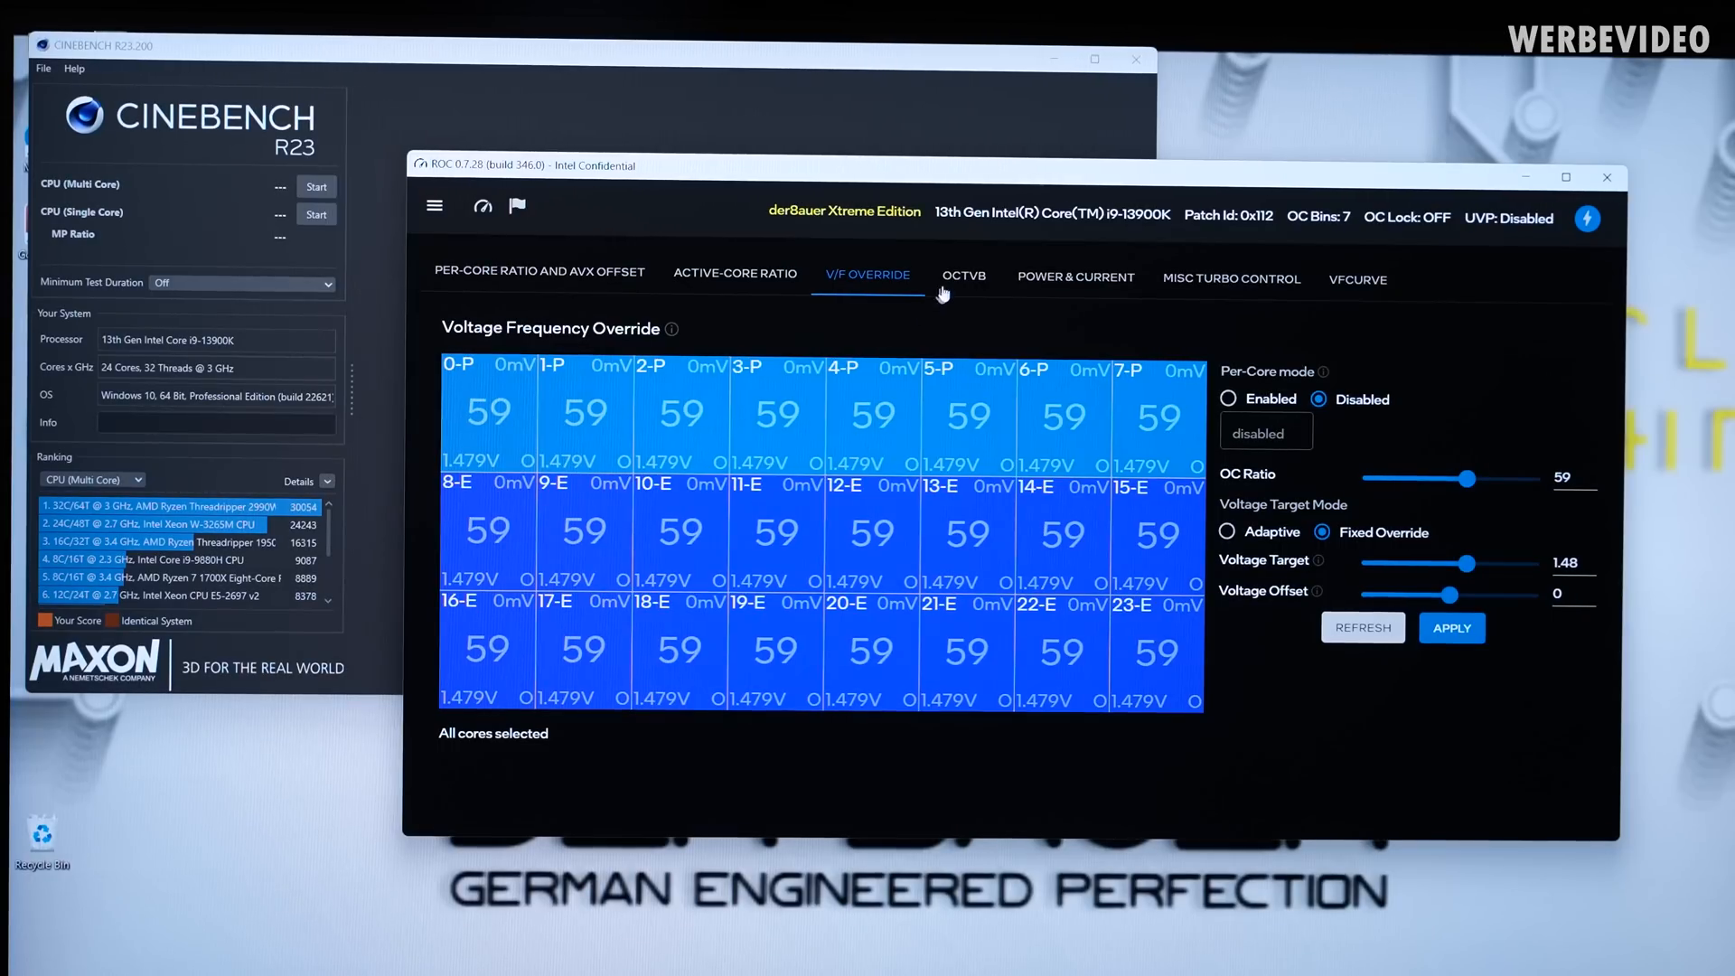
click(1073, 278)
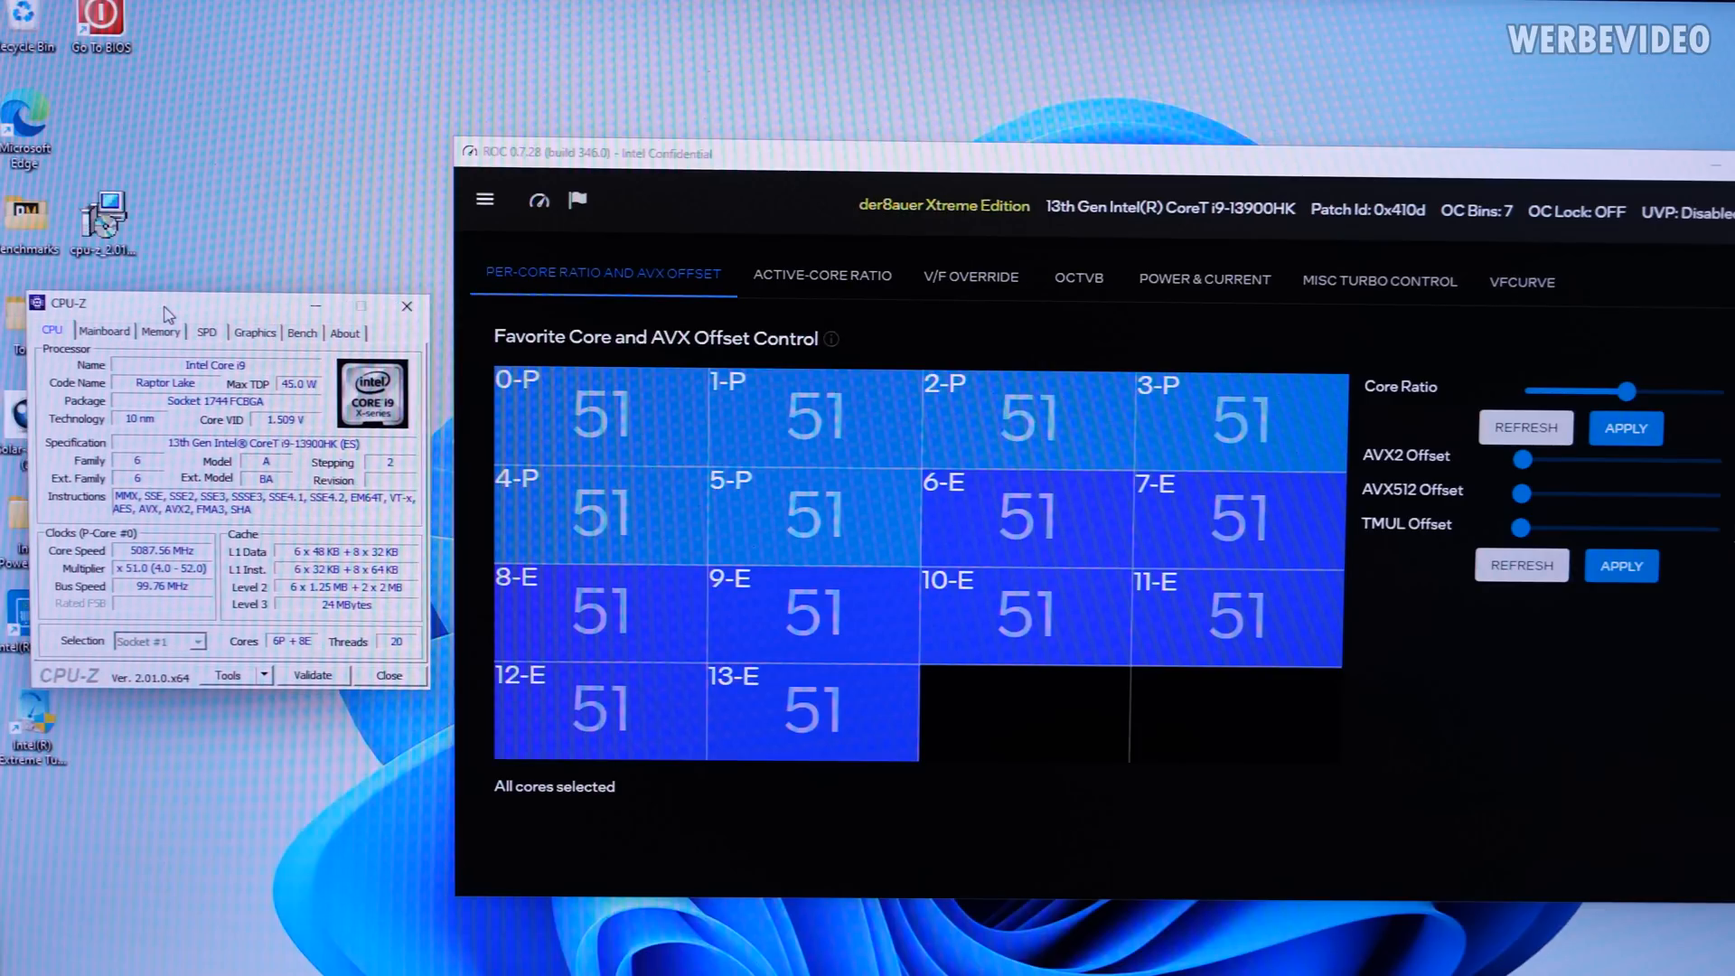
mouse_move(539, 200)
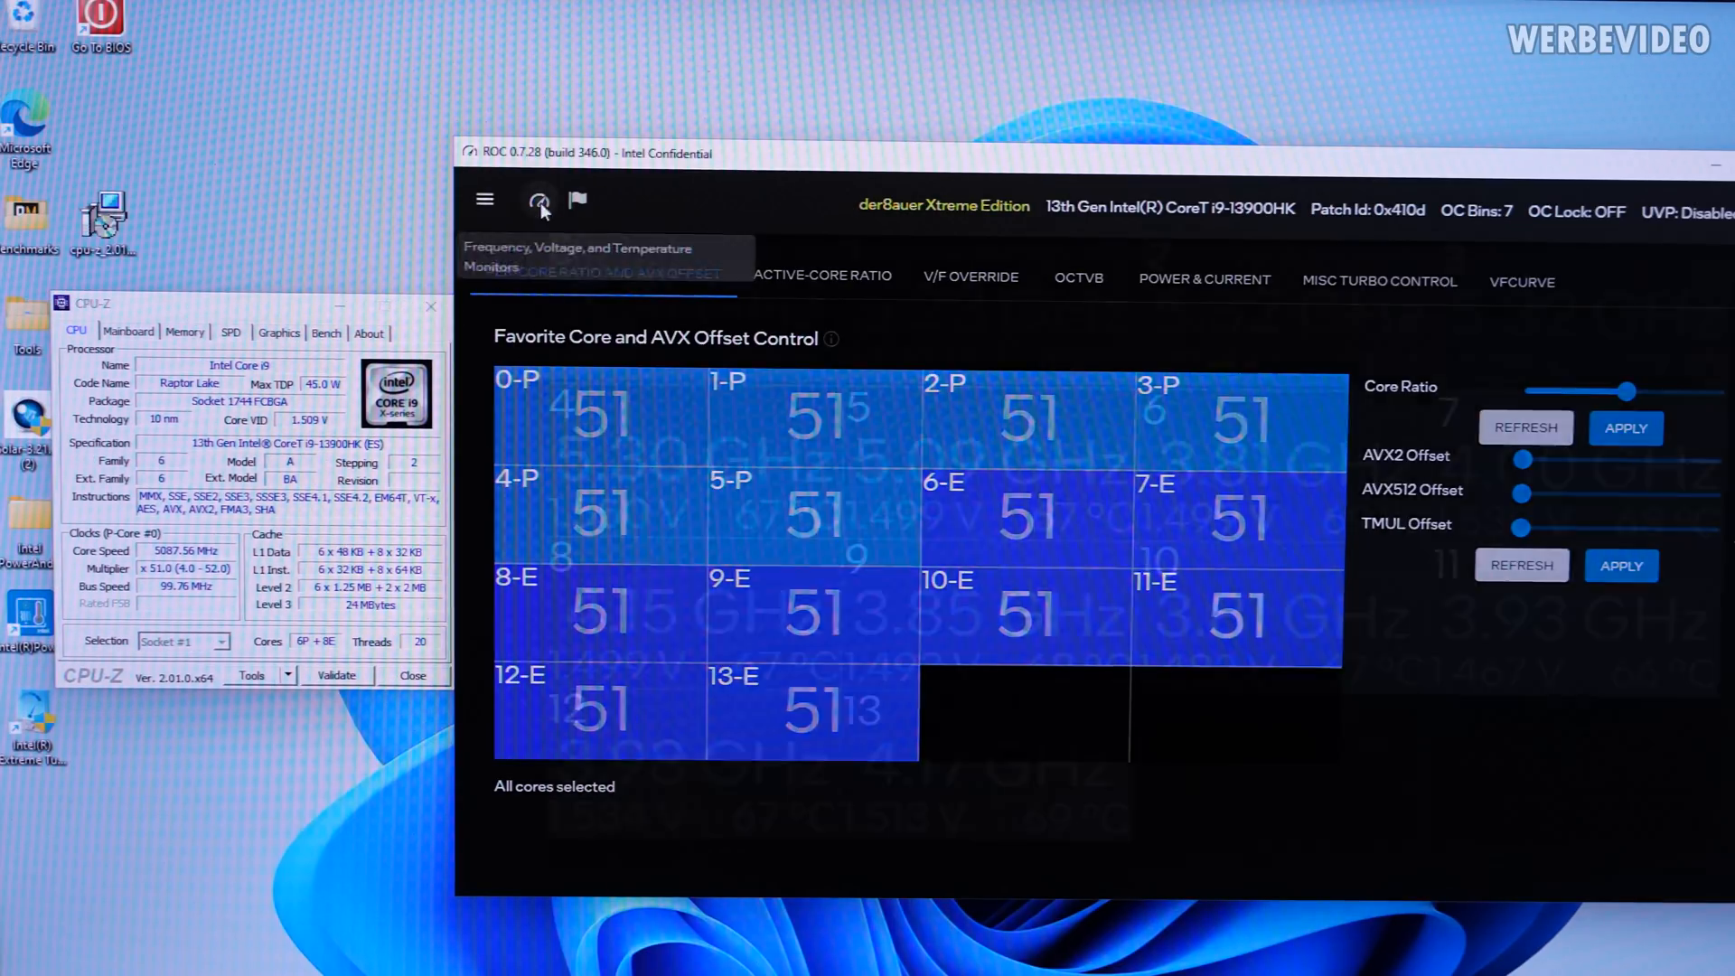
Hide the monitor overlay and set the all-core ratio slider to 53 for all fourteen cores
click(539, 201)
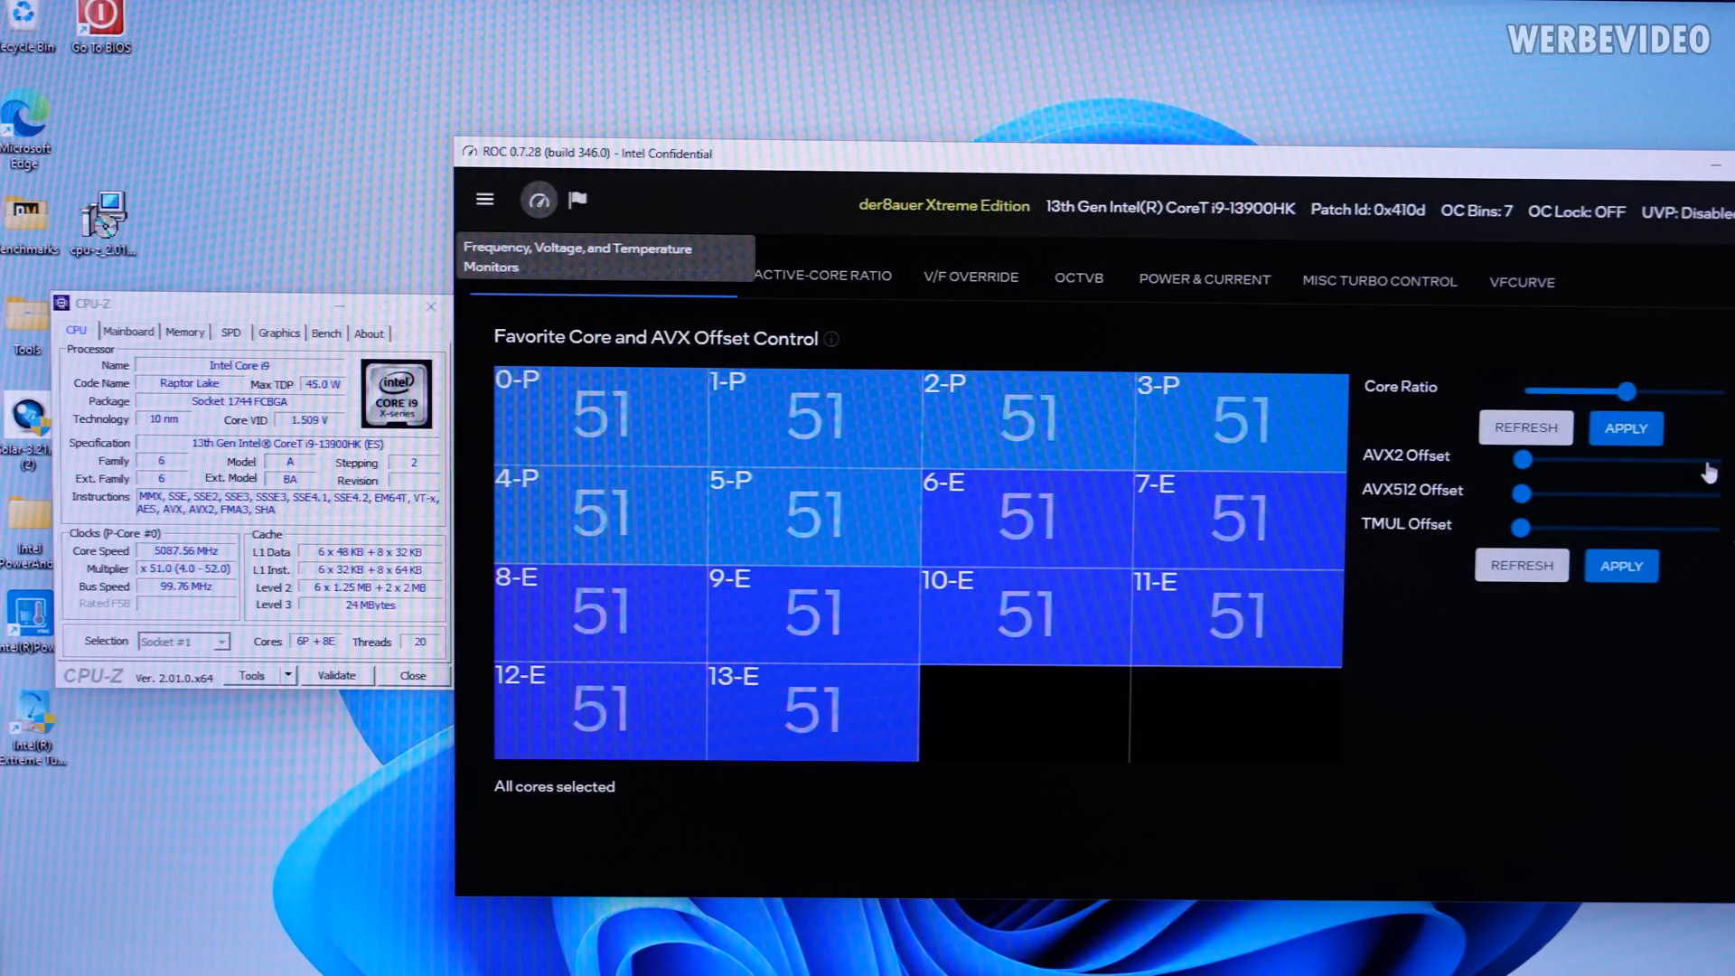
drag(1627, 390, 1538, 391)
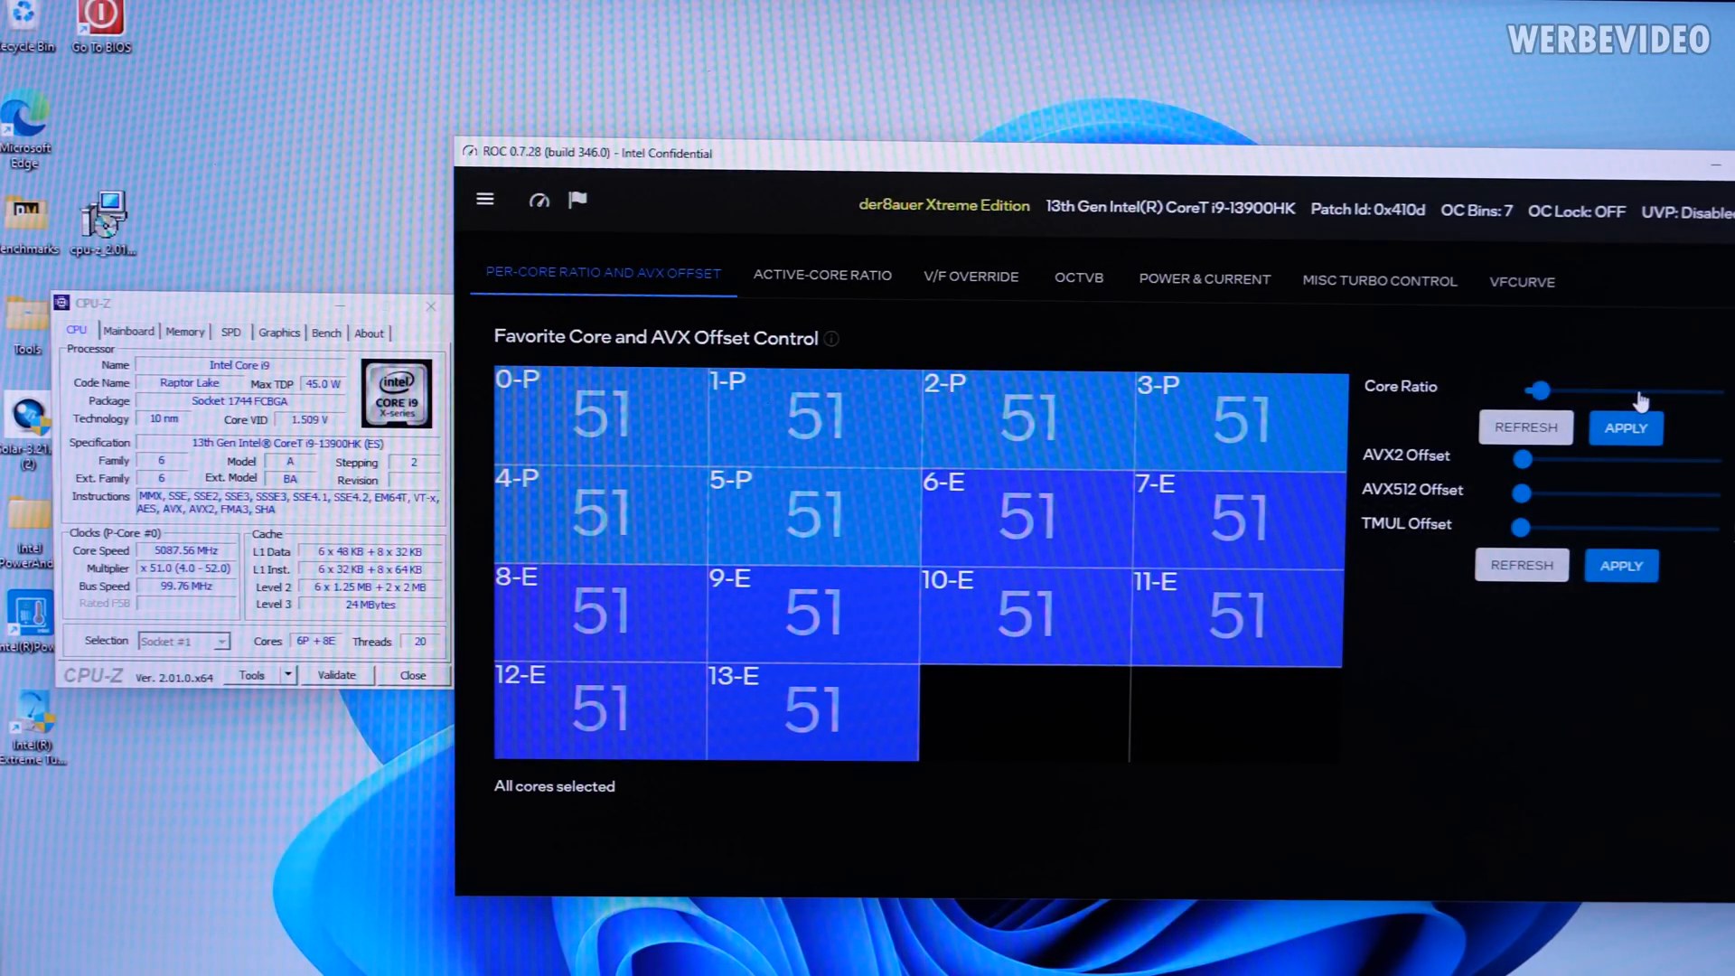
drag(1536, 390, 1634, 390)
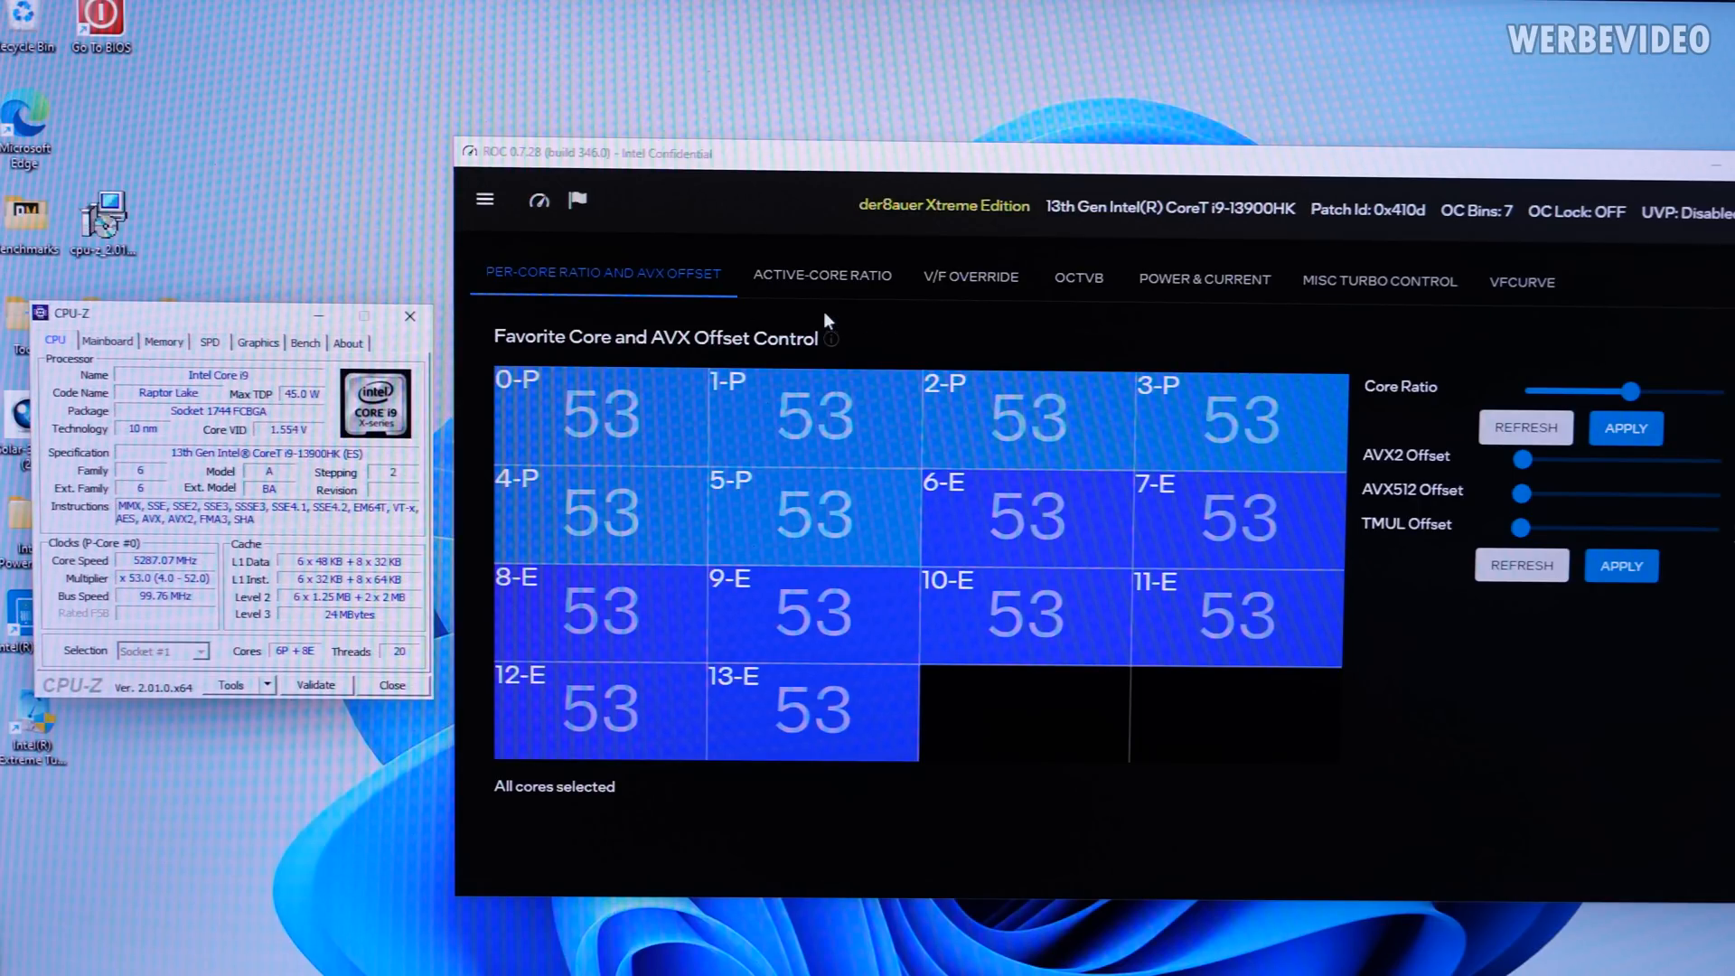
Set turbo ratio limits 0–7 to 55 and apply, keeping all cores at ratio 53
click(823, 275)
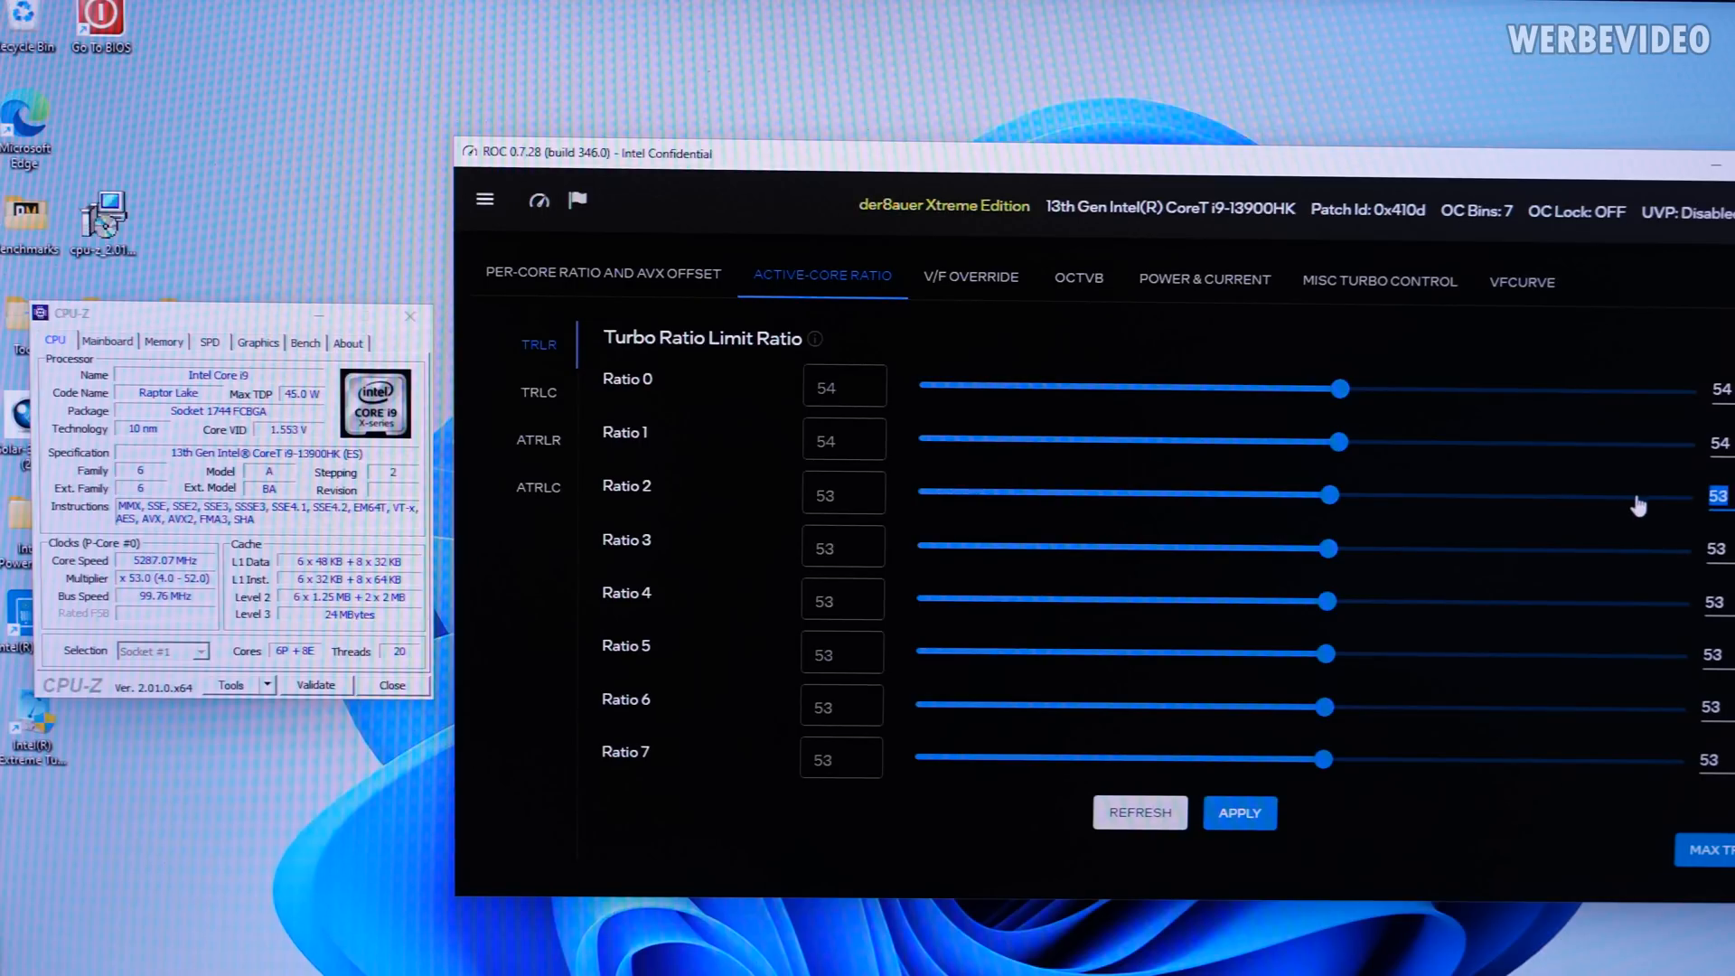
drag(1343, 387, 999, 385)
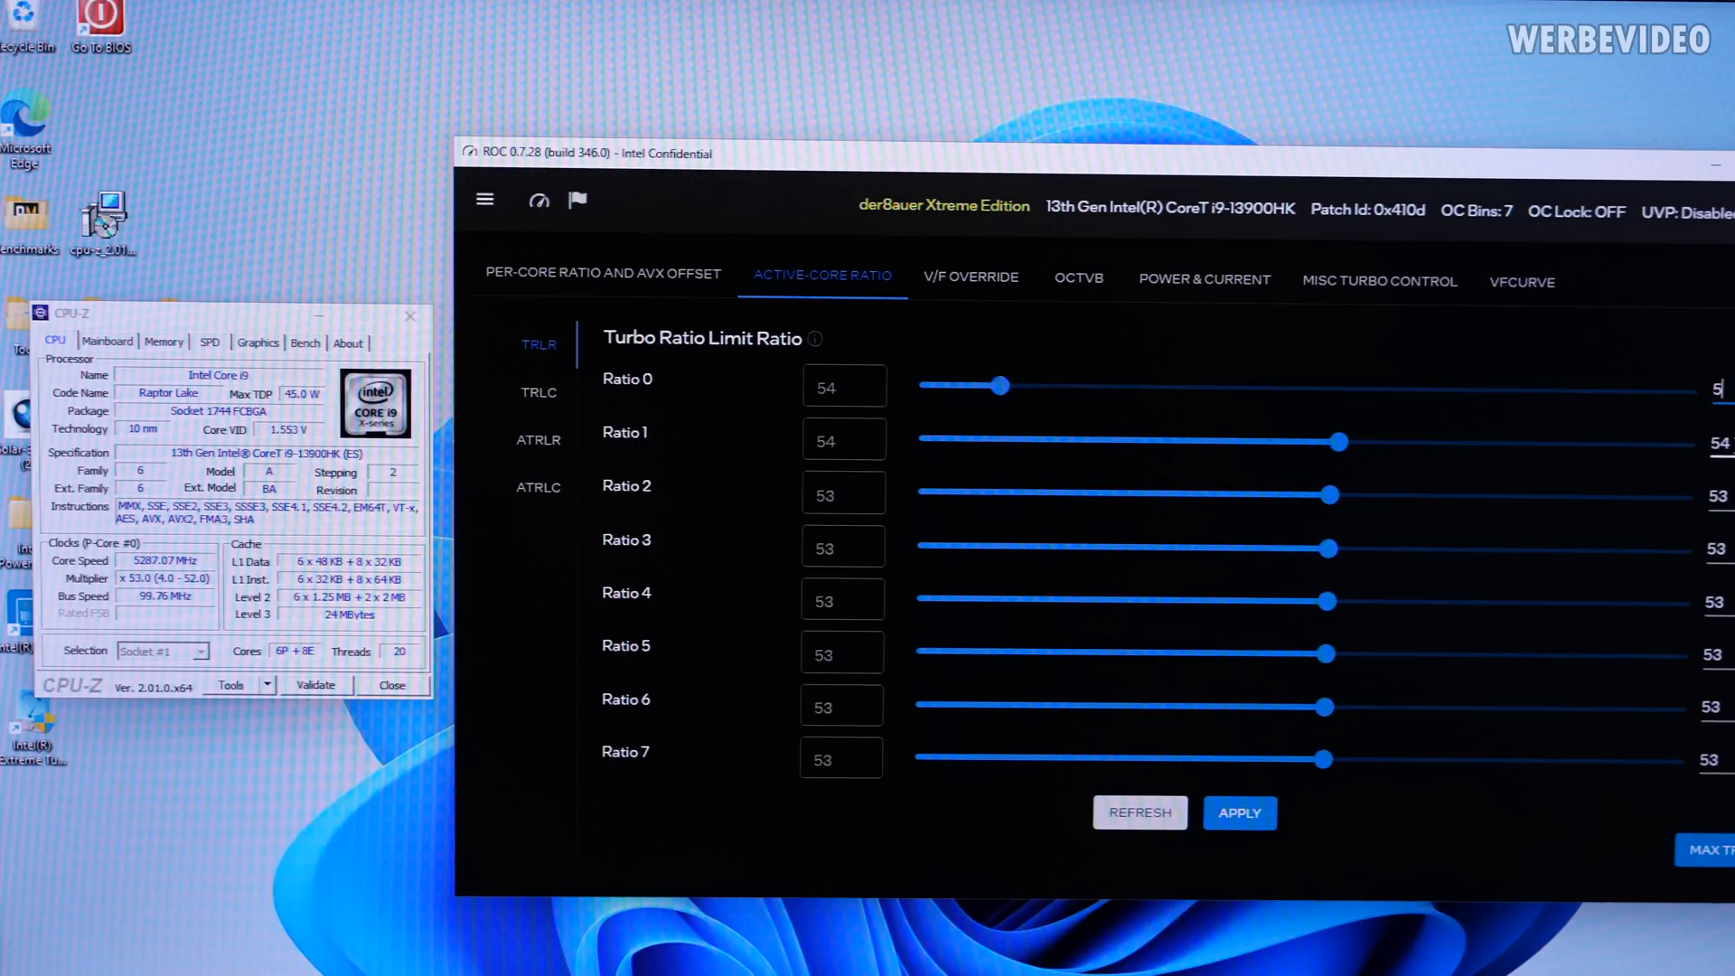
drag(999, 385, 1346, 385)
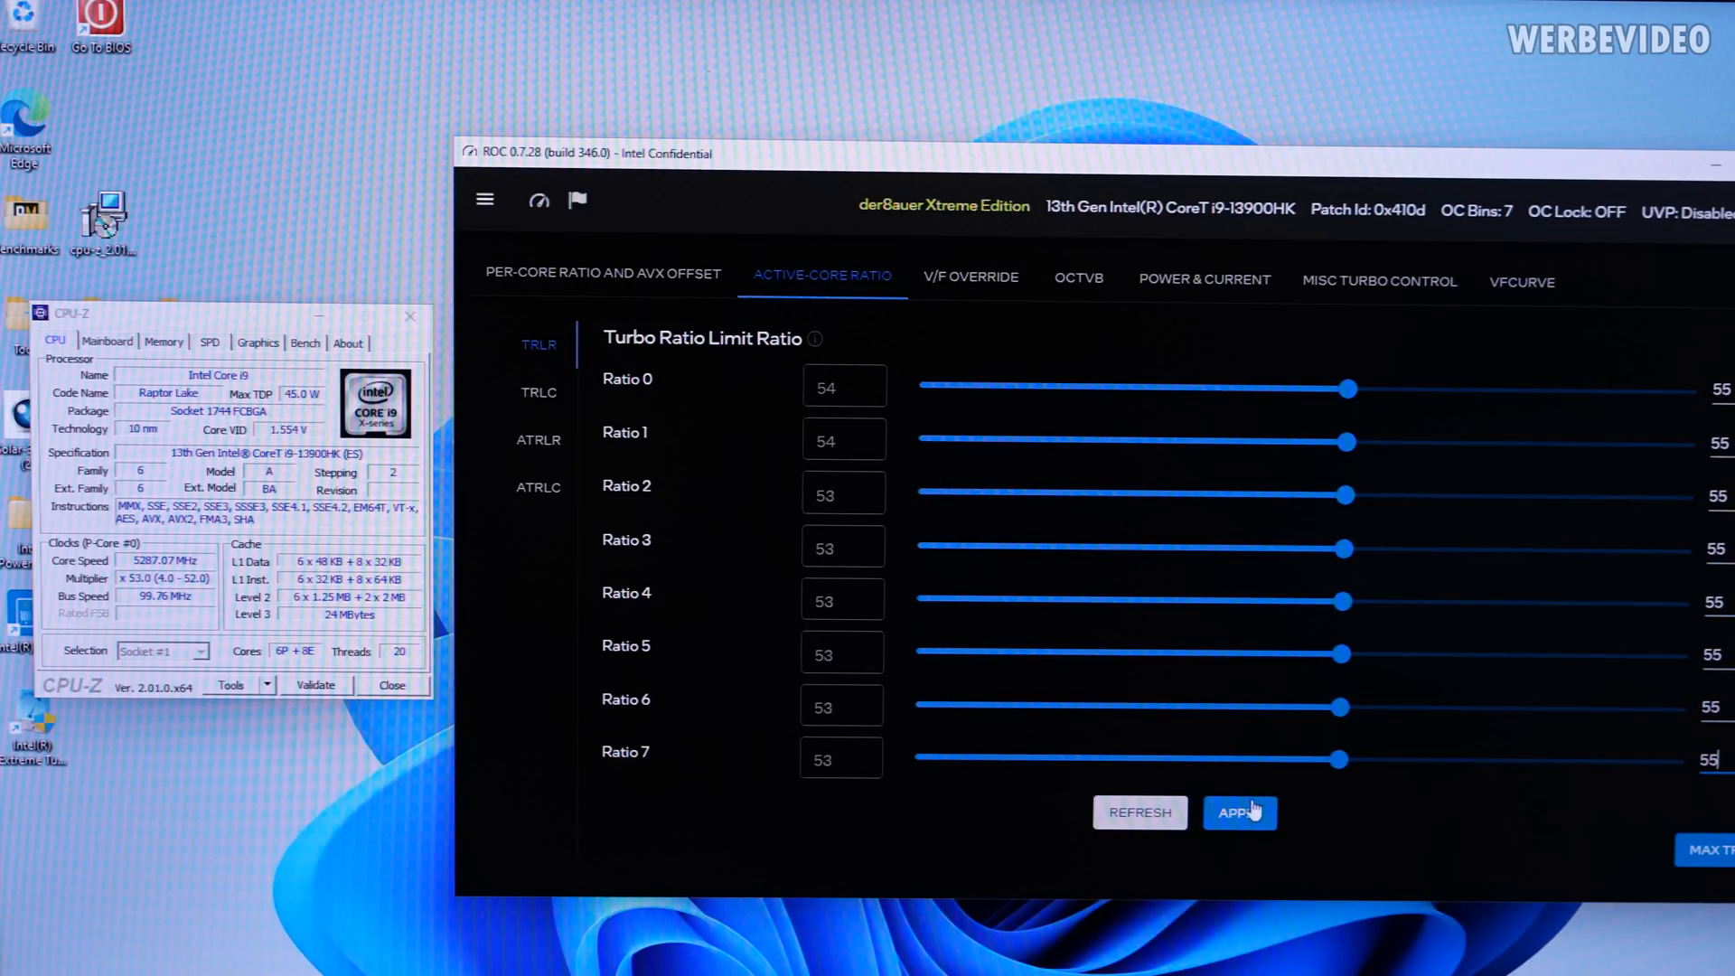
click(1240, 811)
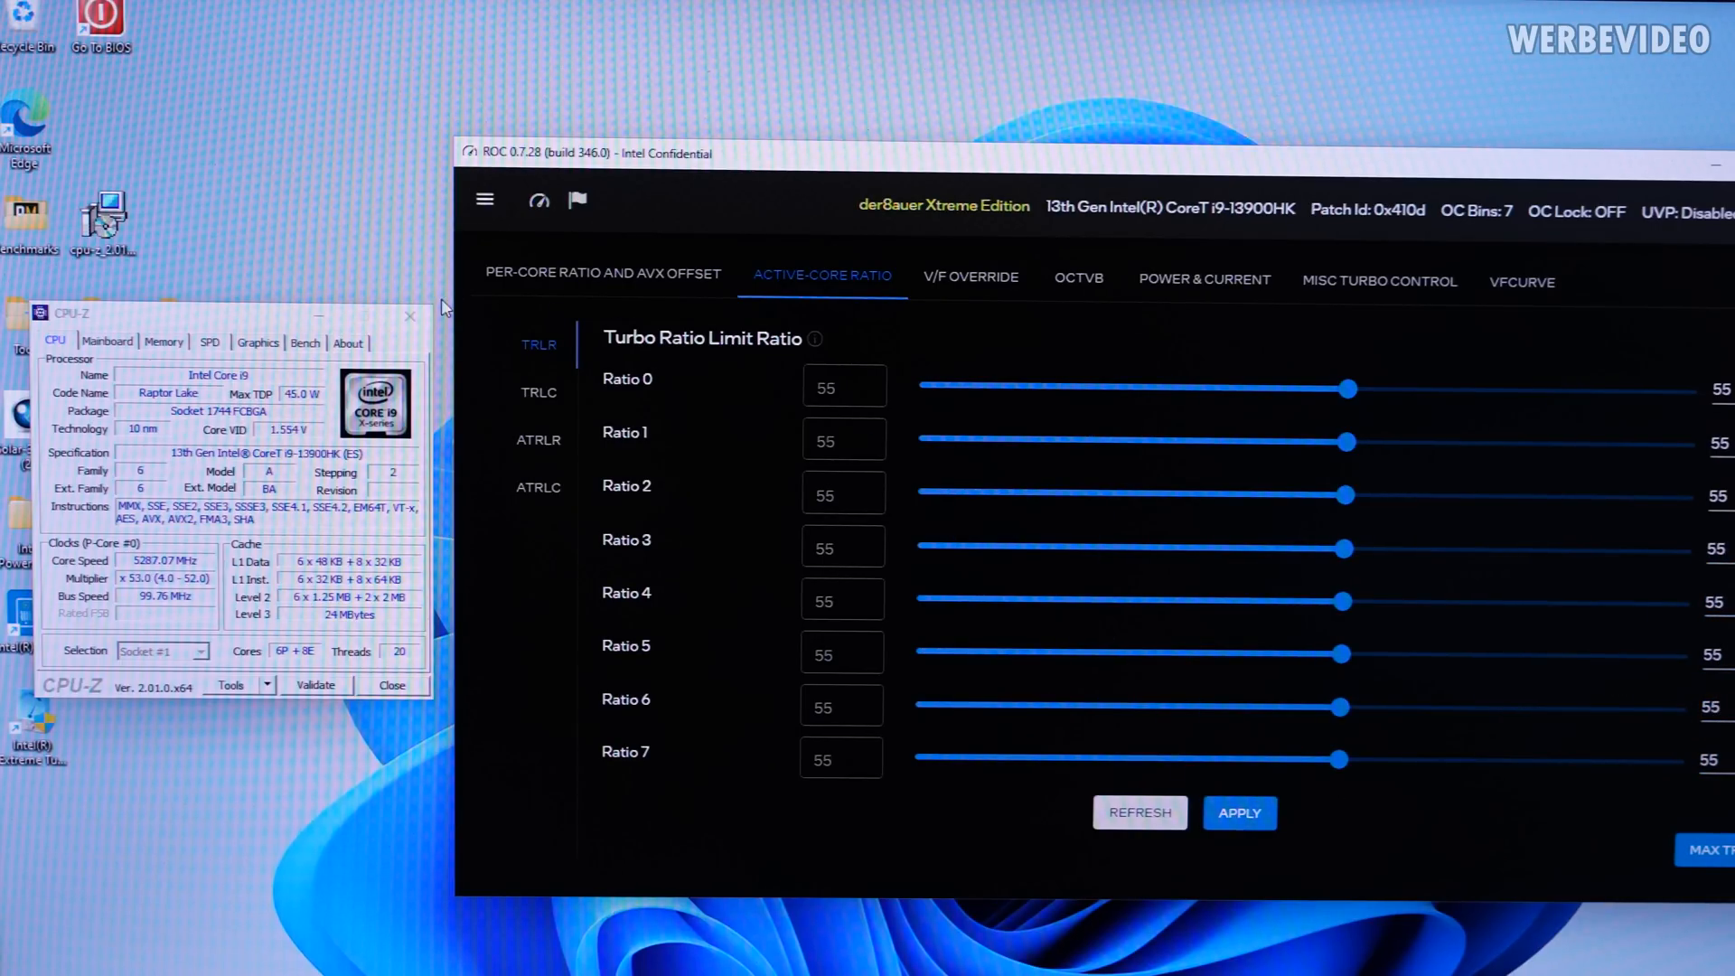
click(604, 273)
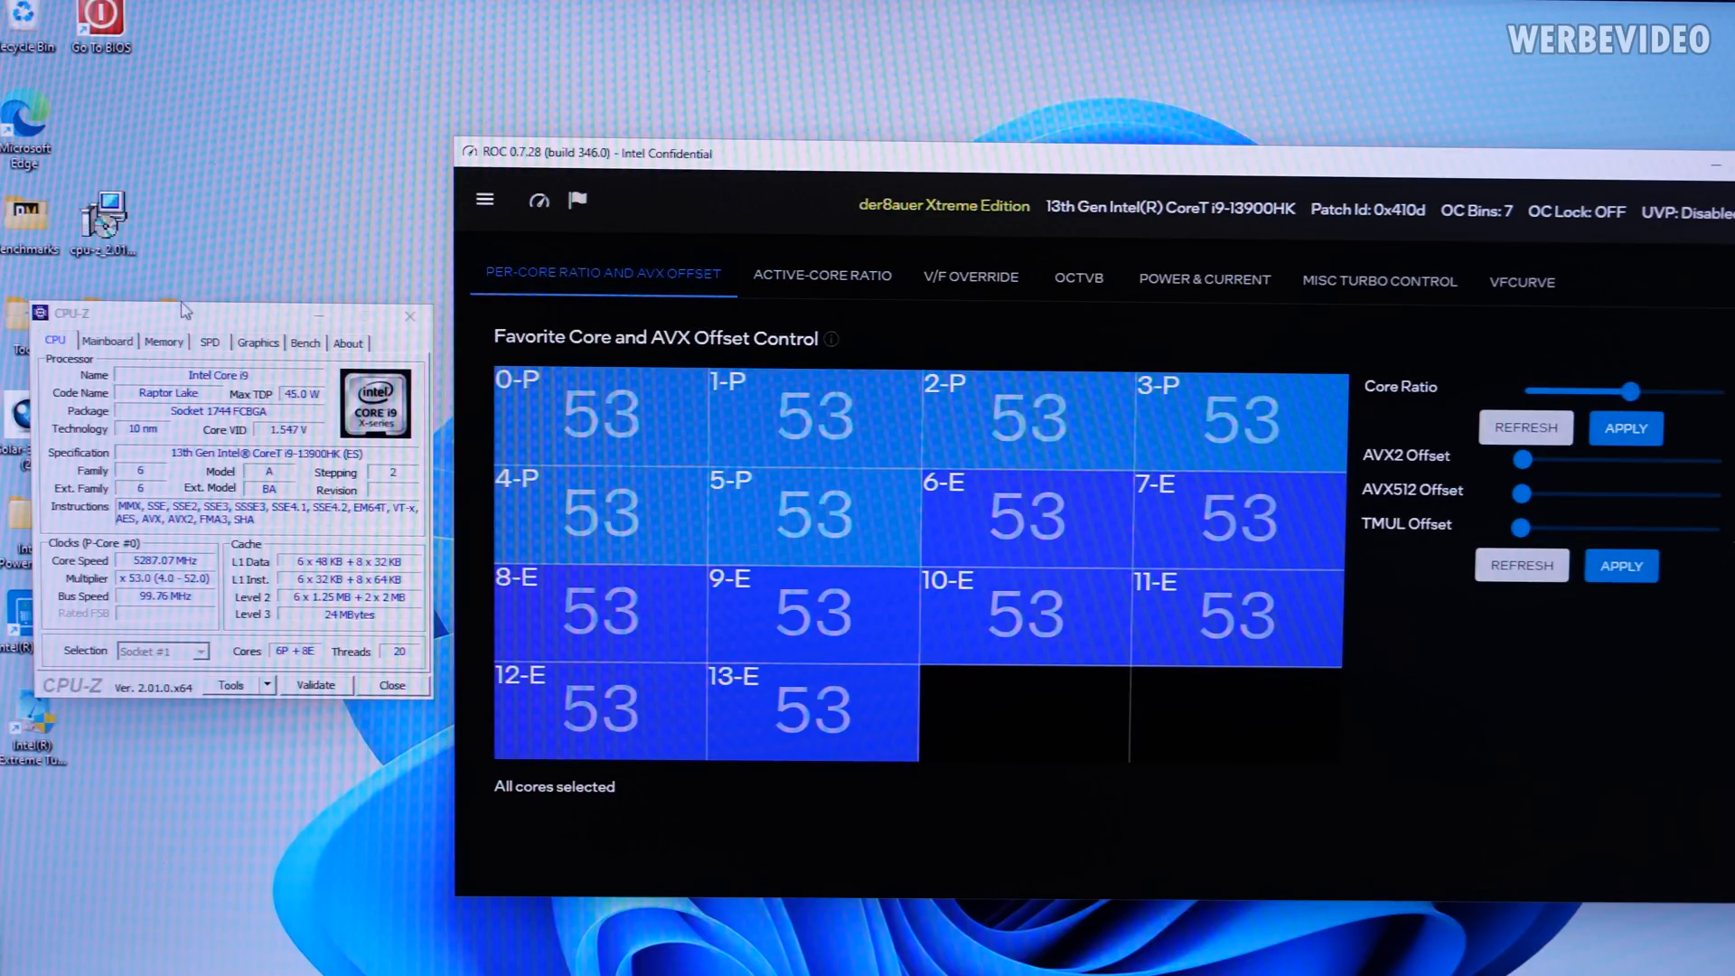
Apply the raised all-core ratio and check each core's individual speed in the repositioned CPU-Z window
drag(182, 307, 264, 302)
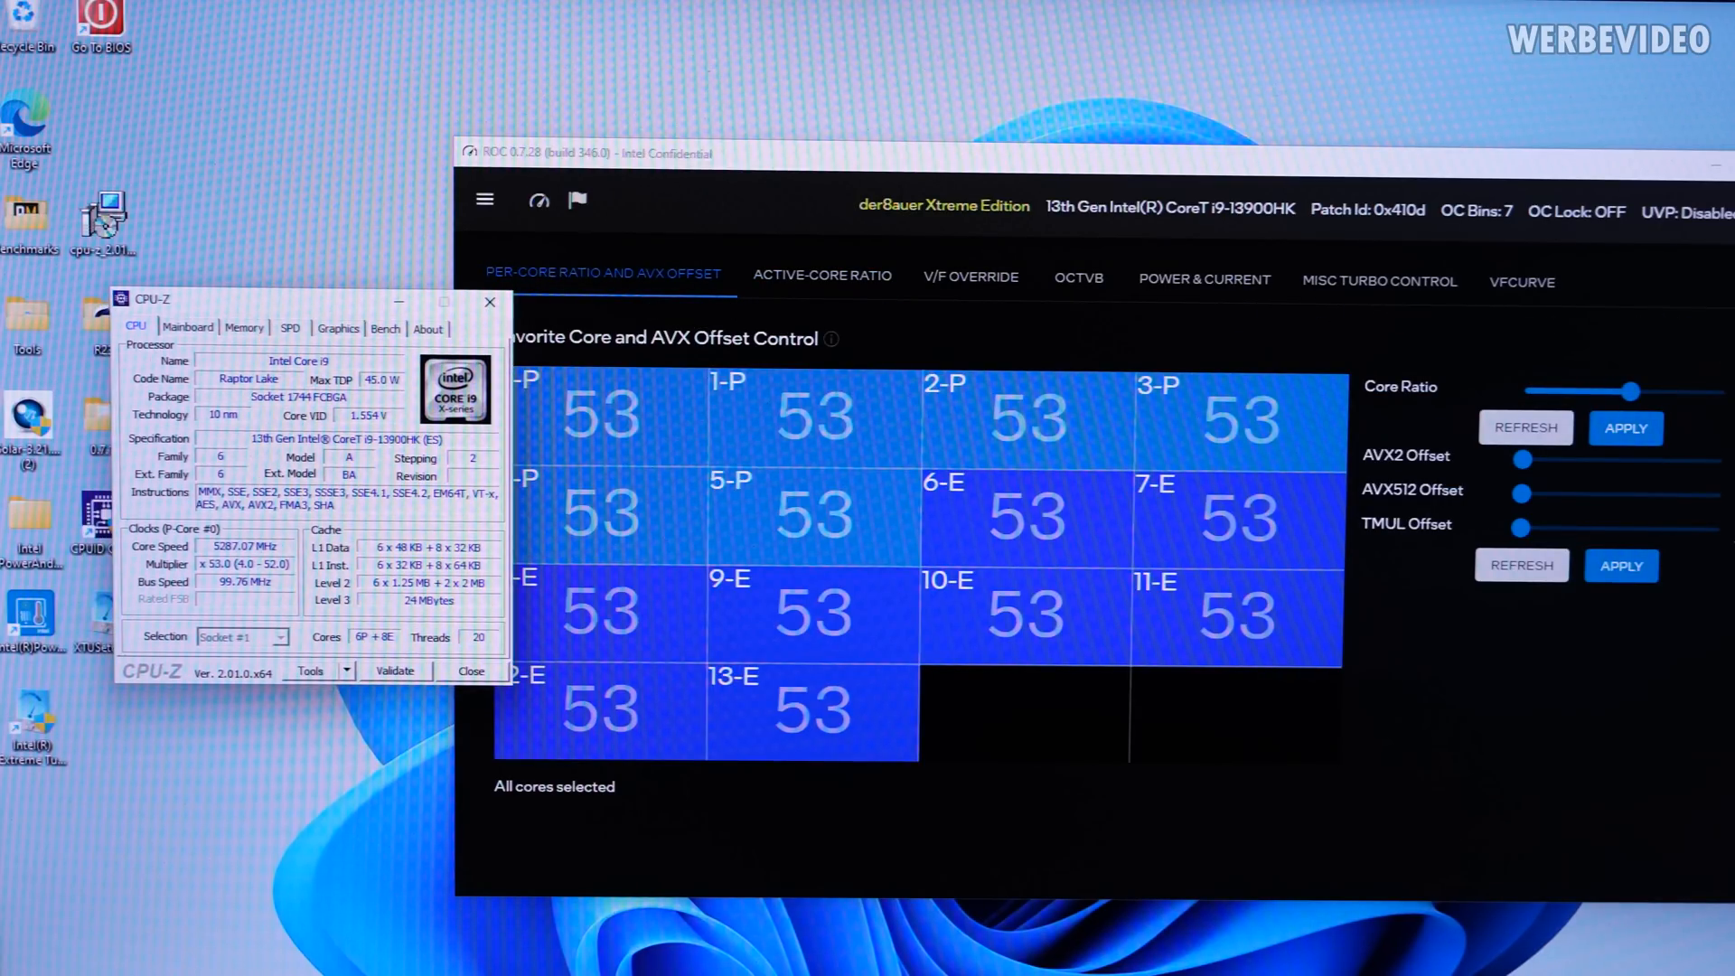
click(1625, 429)
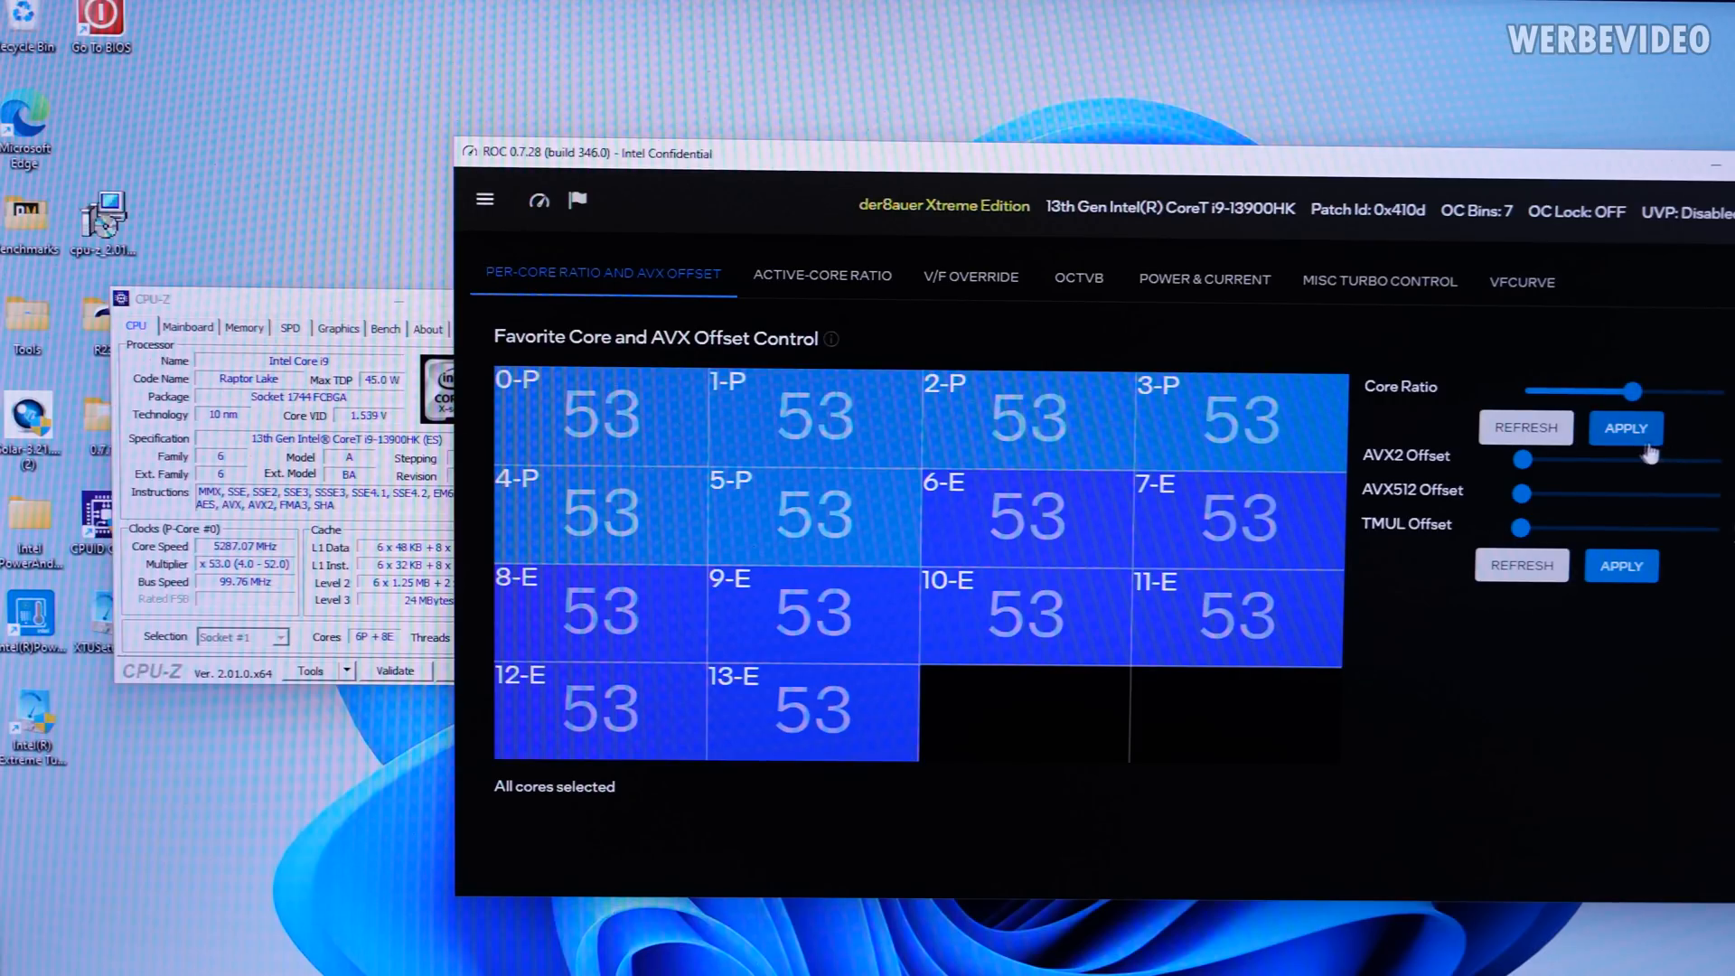
click(1625, 428)
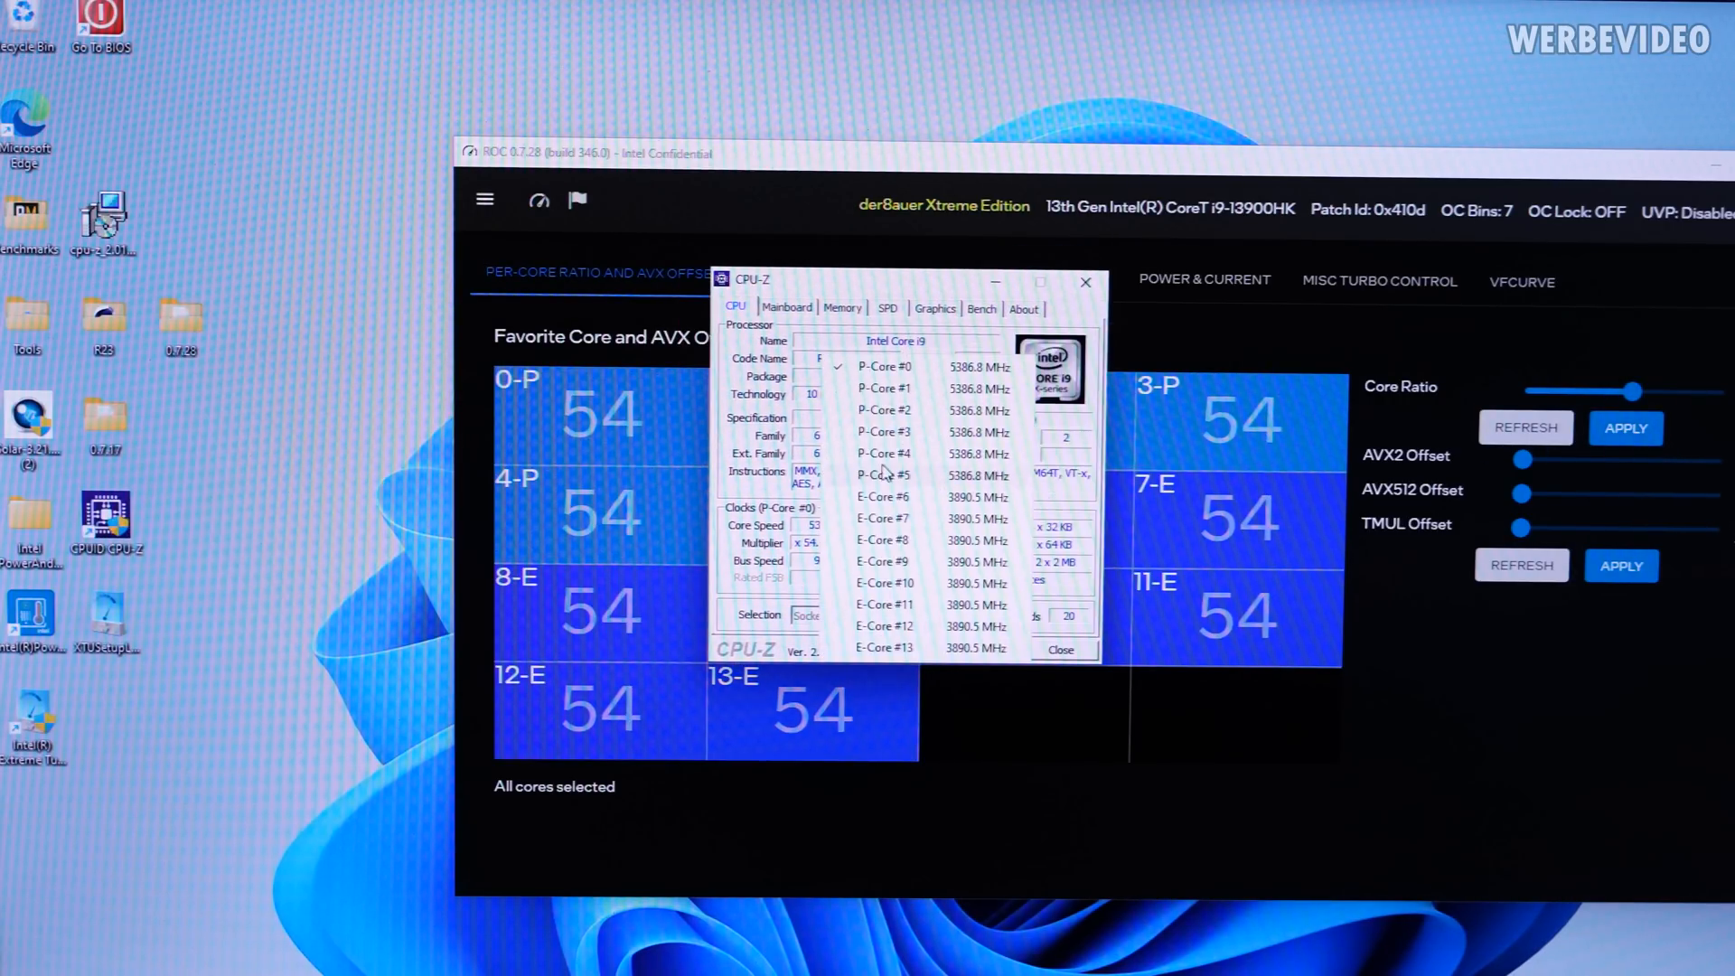
mouse_move(830, 285)
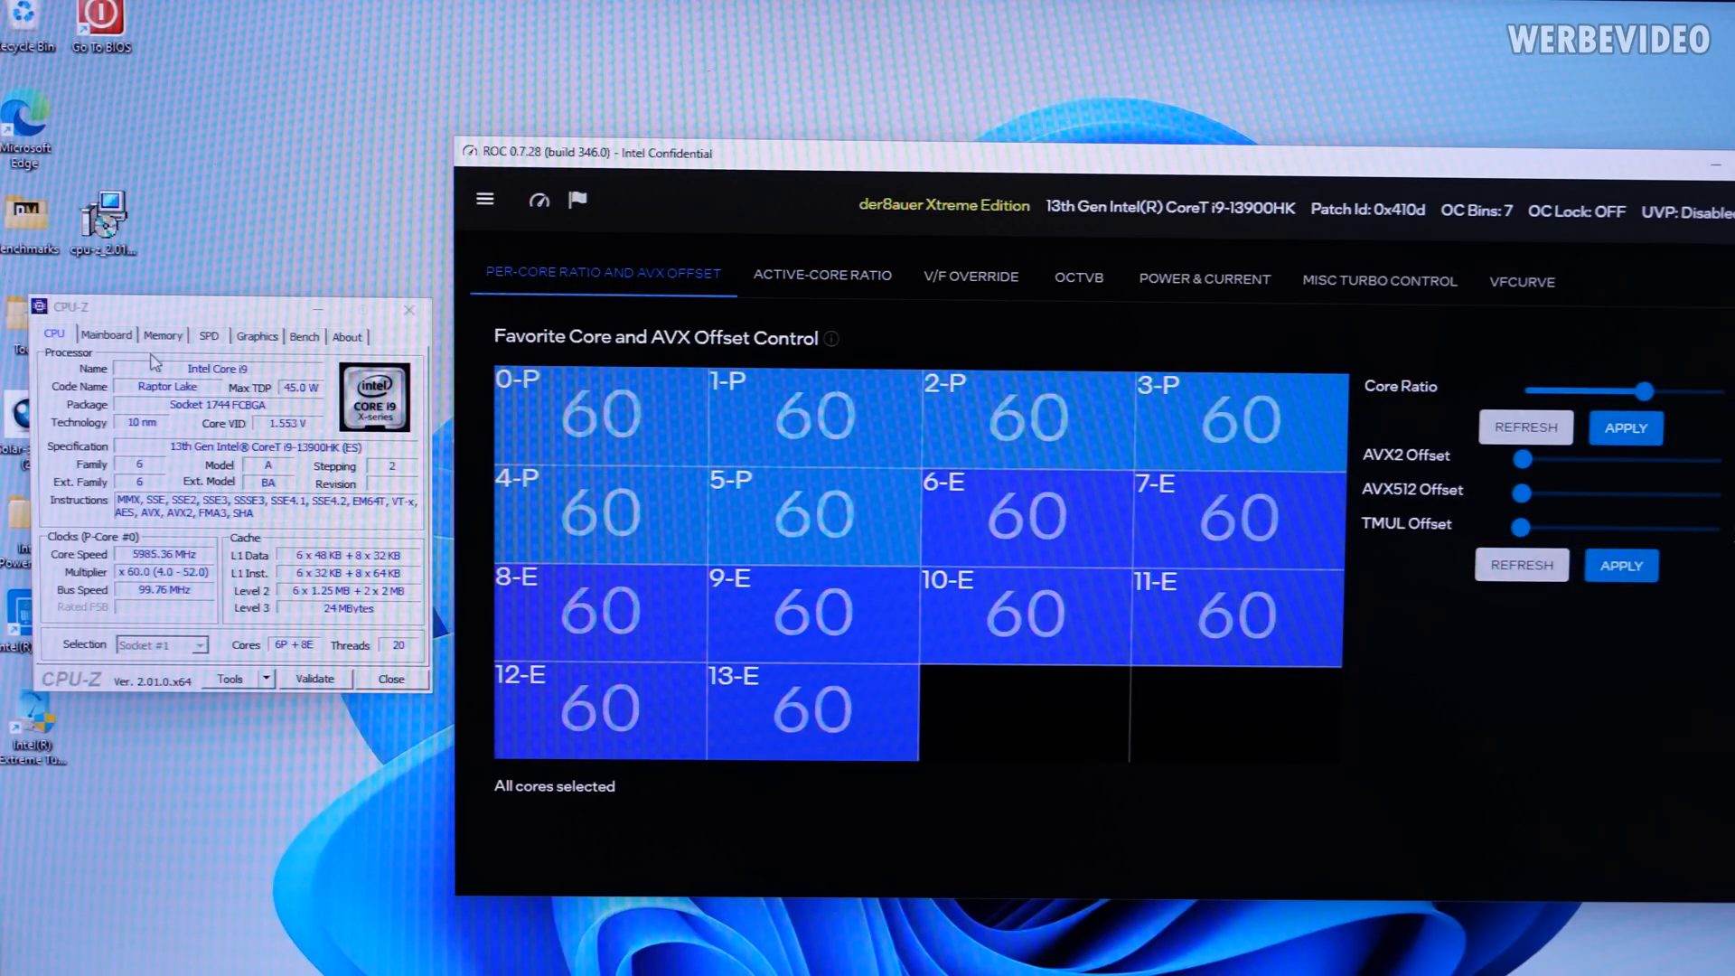
mouse_move(183, 312)
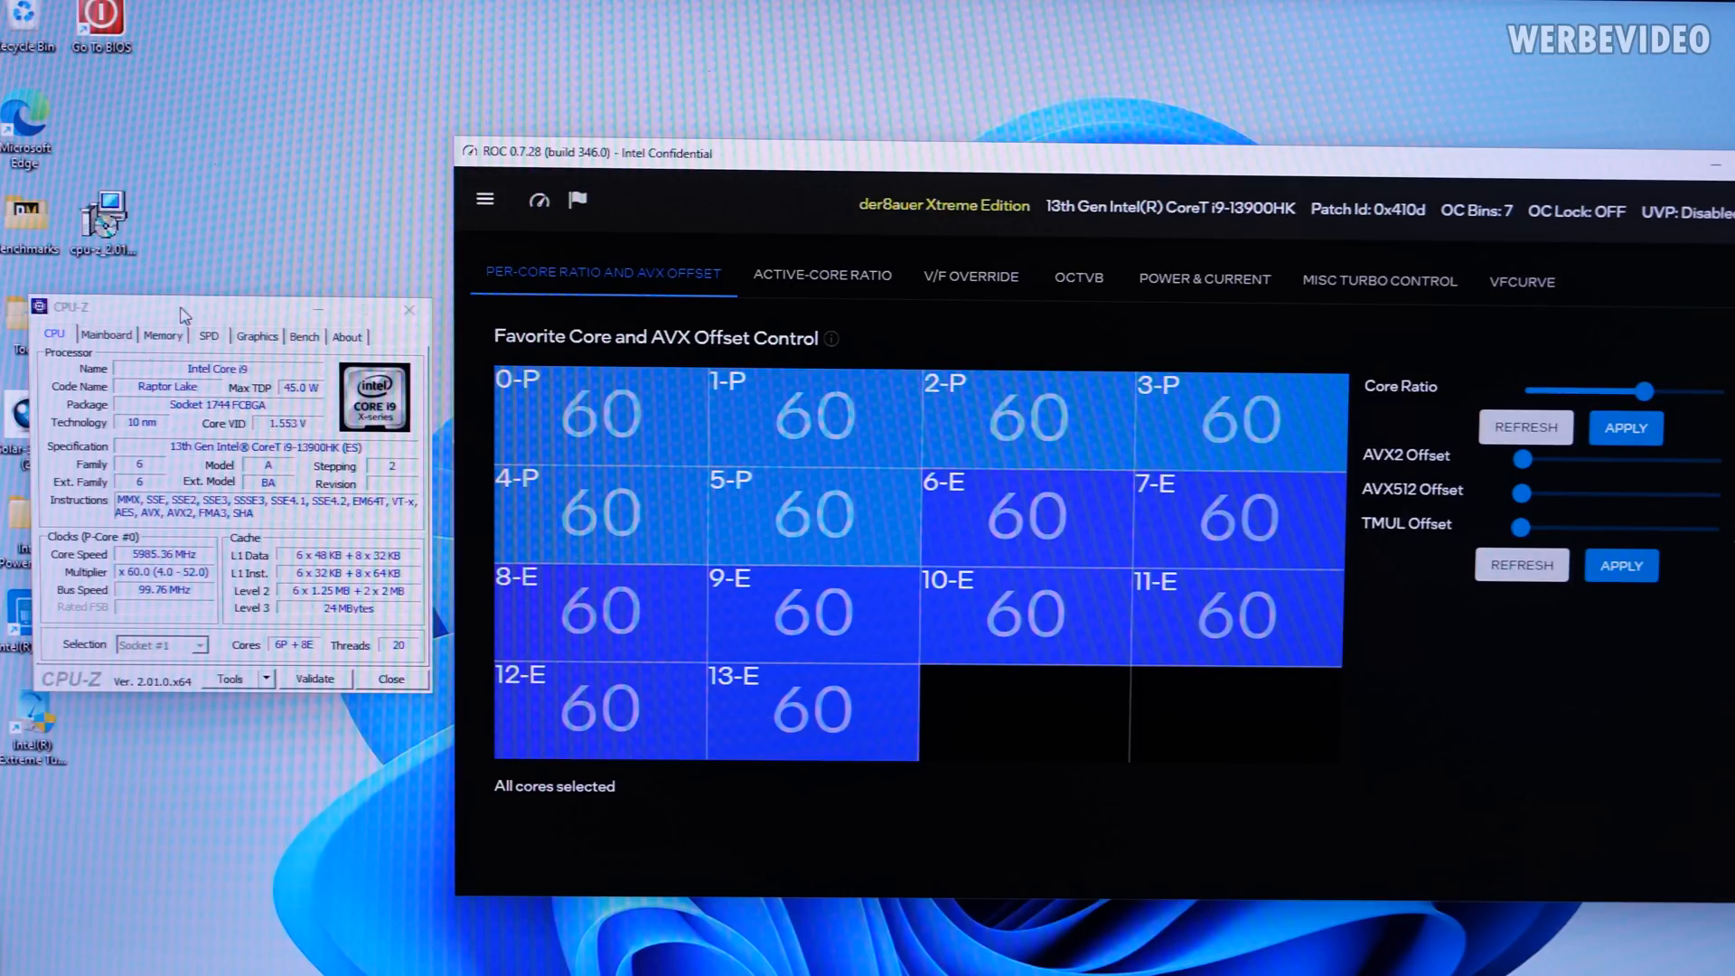